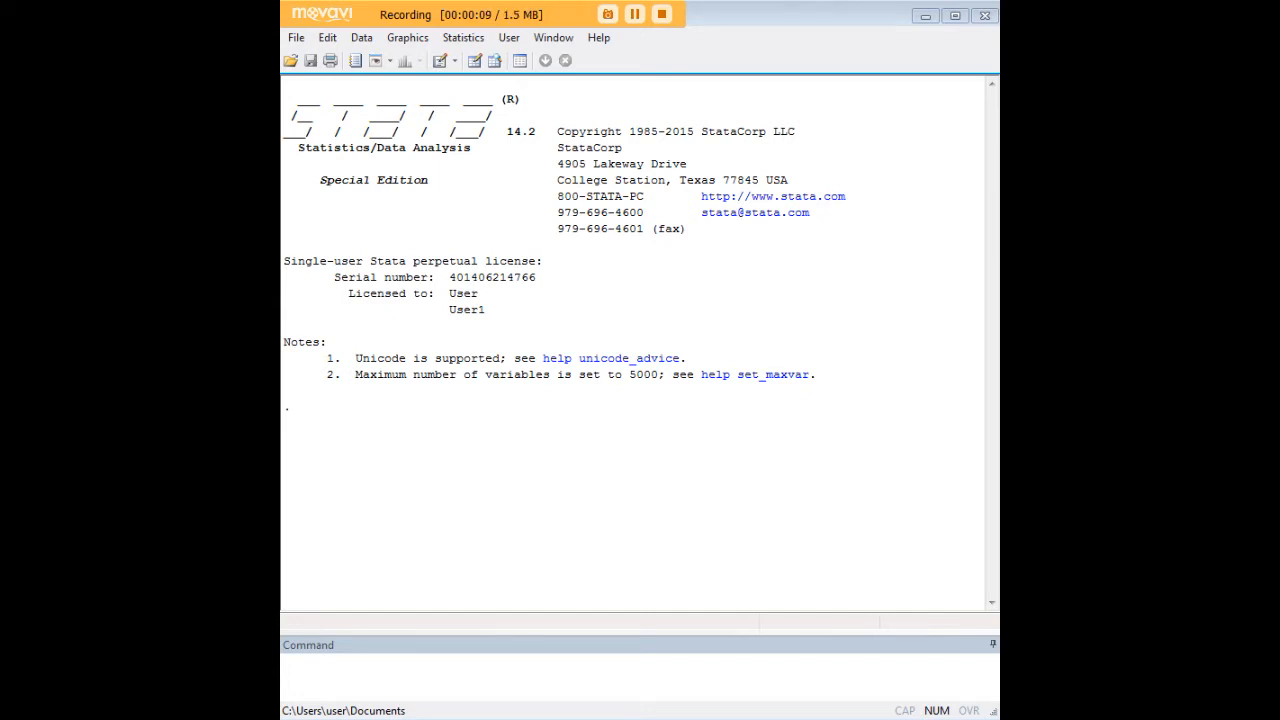
Step: Load the 1978 Automobile Data with 'webuse auto'
{"action": "type", "text": "webuse auto"}
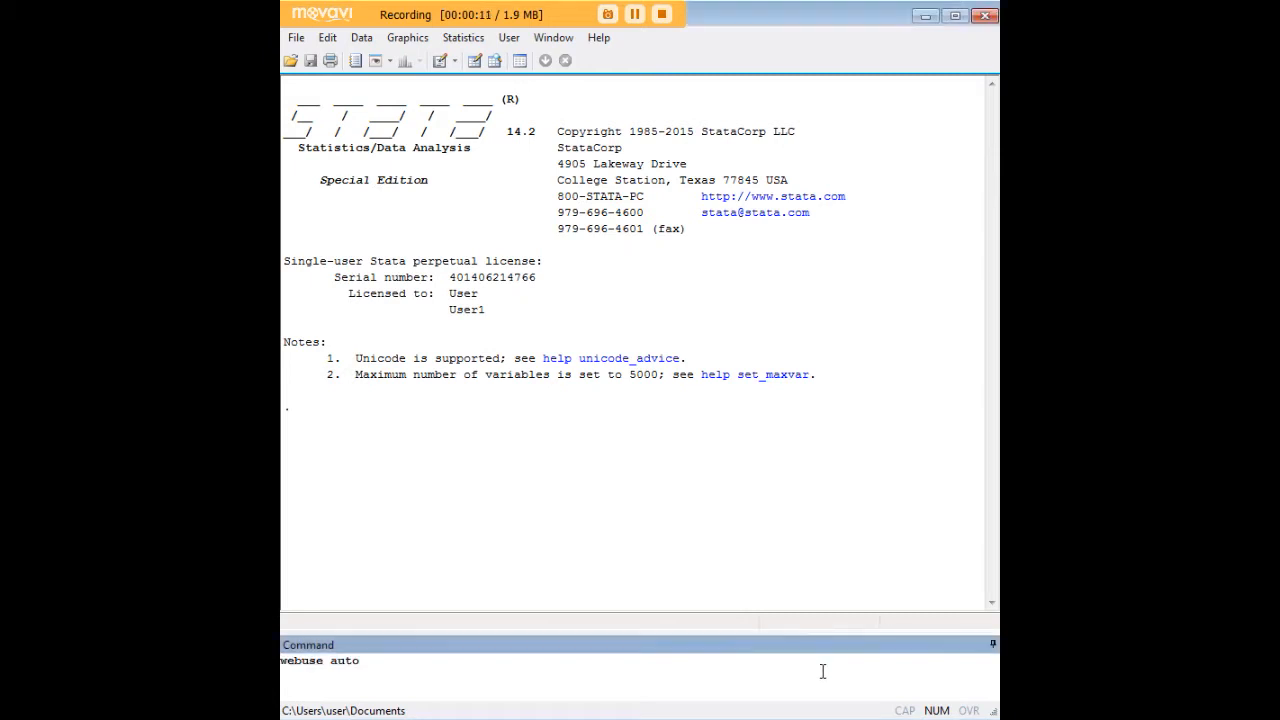
{"action": "key", "text": "Return"}
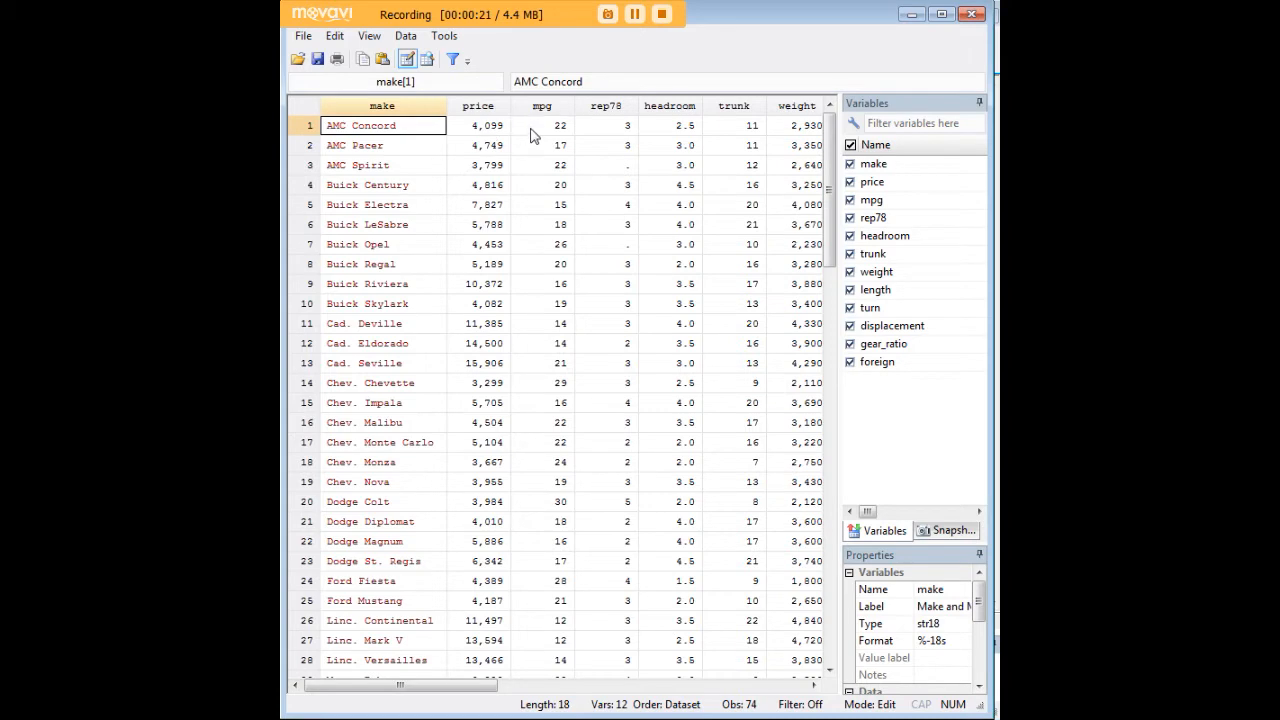
Step: Inspect the headroom and foreign variables, scrolling across and down the data
{"action": "left_click", "coordinate": [670, 125]}
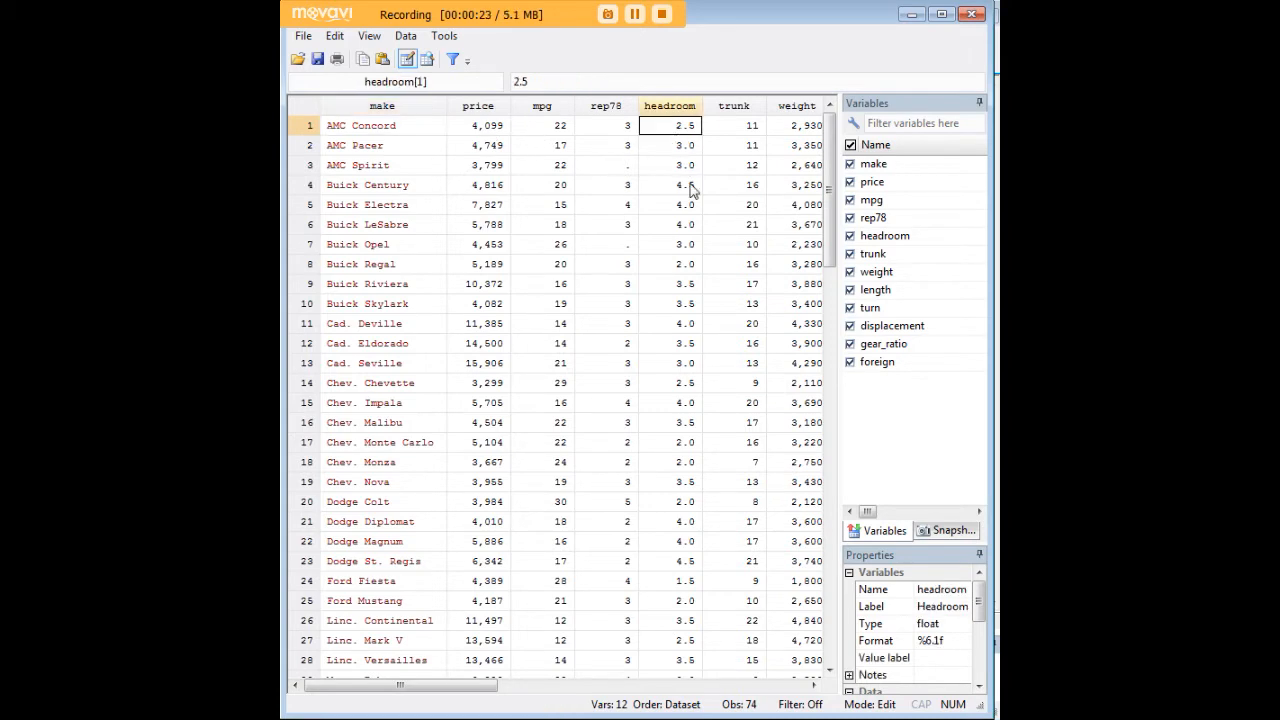
{"action": "scroll", "scroll_direction": "right", "scroll_amount": 3}
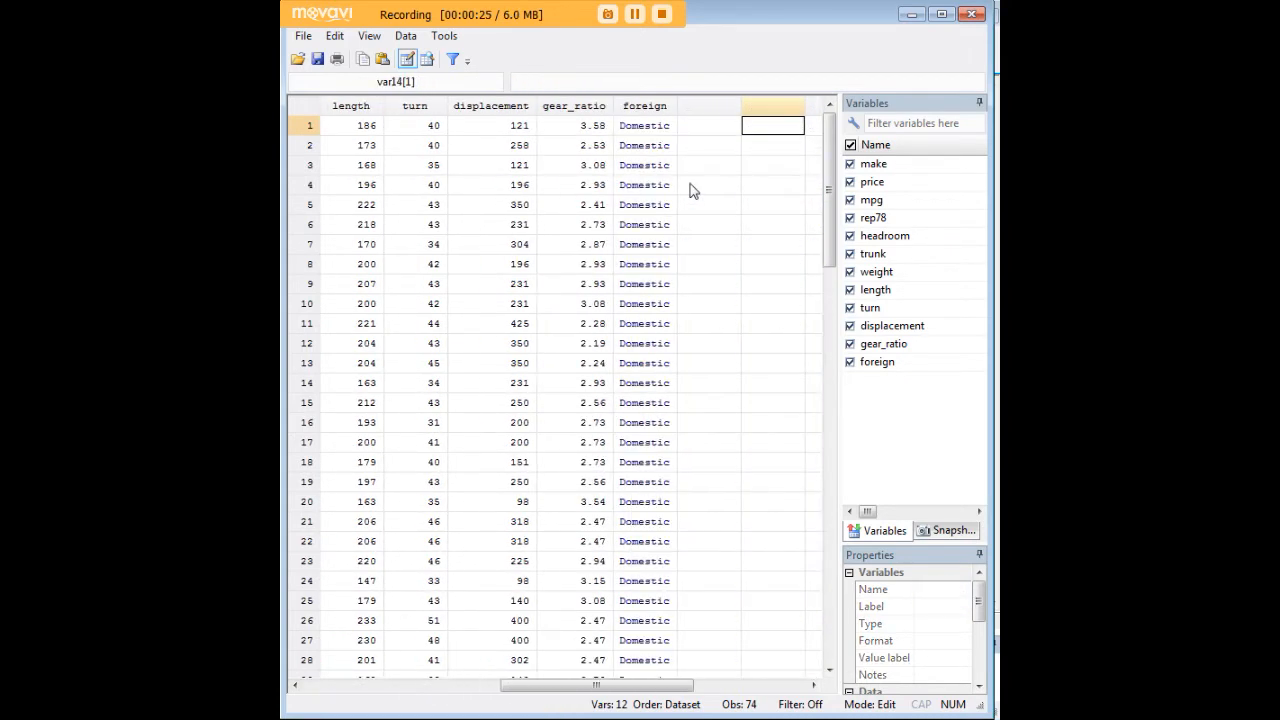
{"action": "left_click", "coordinate": [644, 125]}
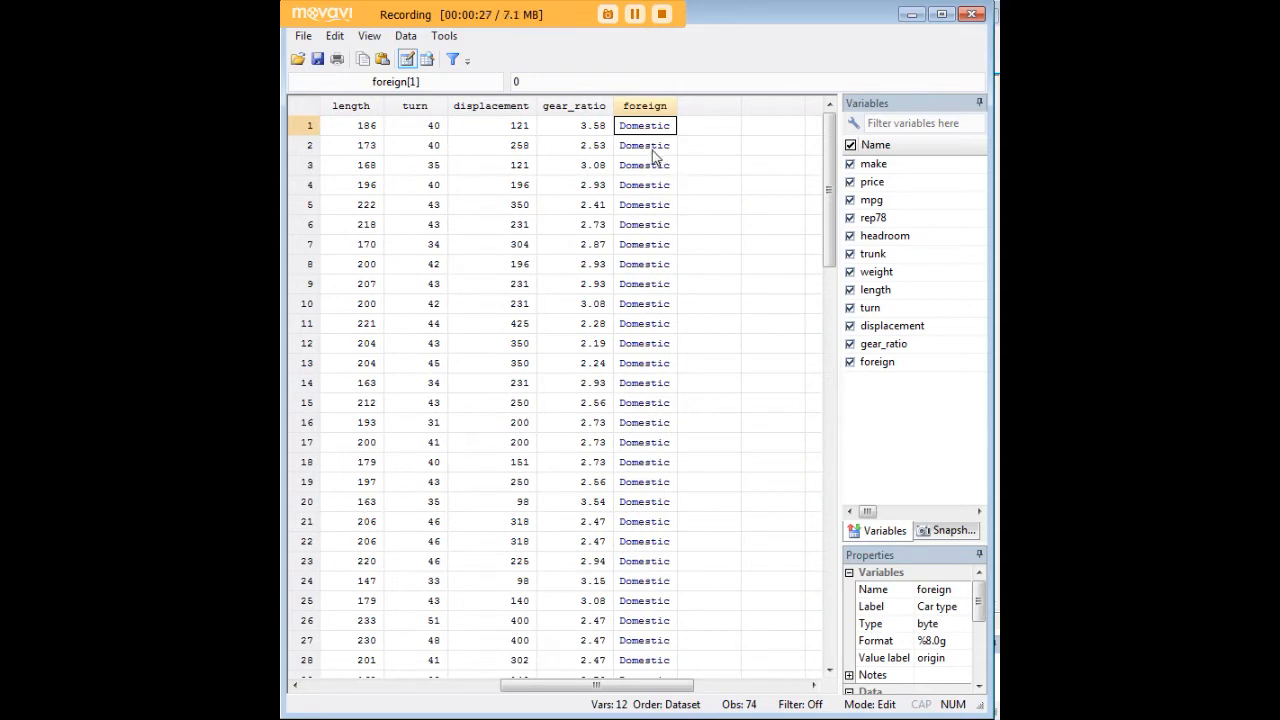
{"action": "scroll", "scroll_direction": "down", "scroll_amount": 3}
{"action": "type", "text": "sktest mpg trunk"}
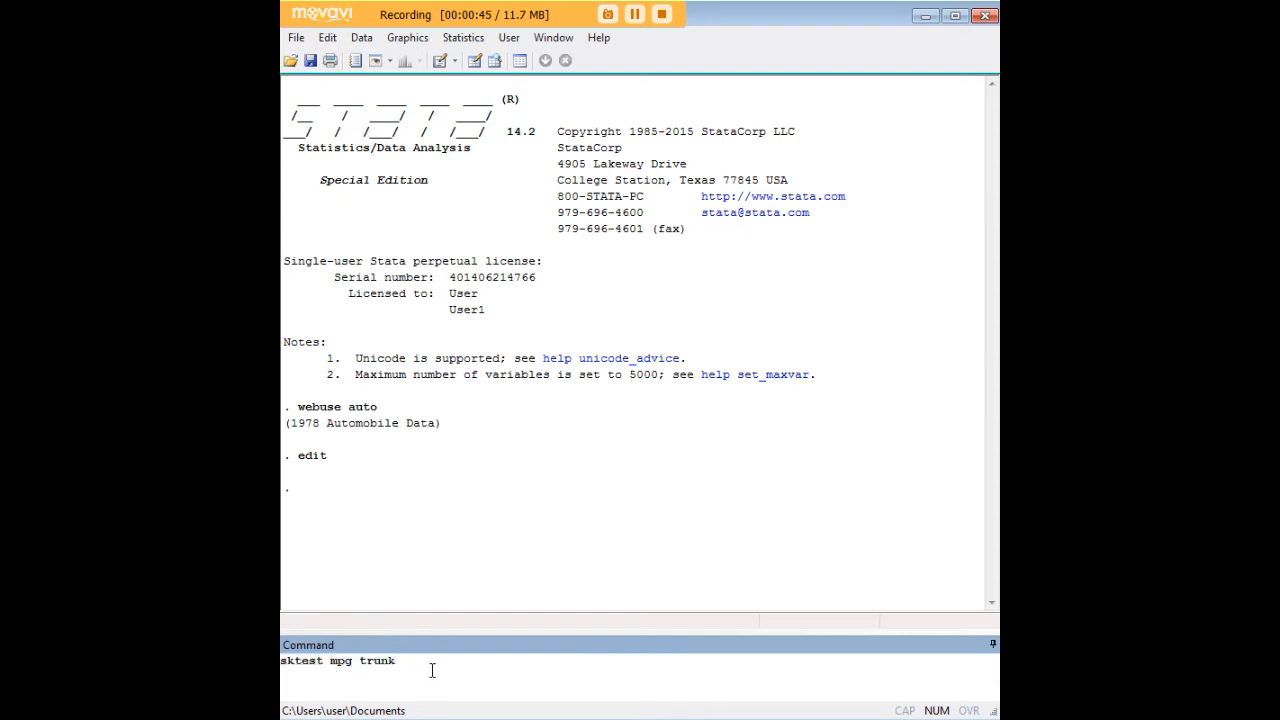
Step: Run 'sktest mpg trunk' and highlight the table title and a trunk p-value
{"action": "key", "text": "Return"}
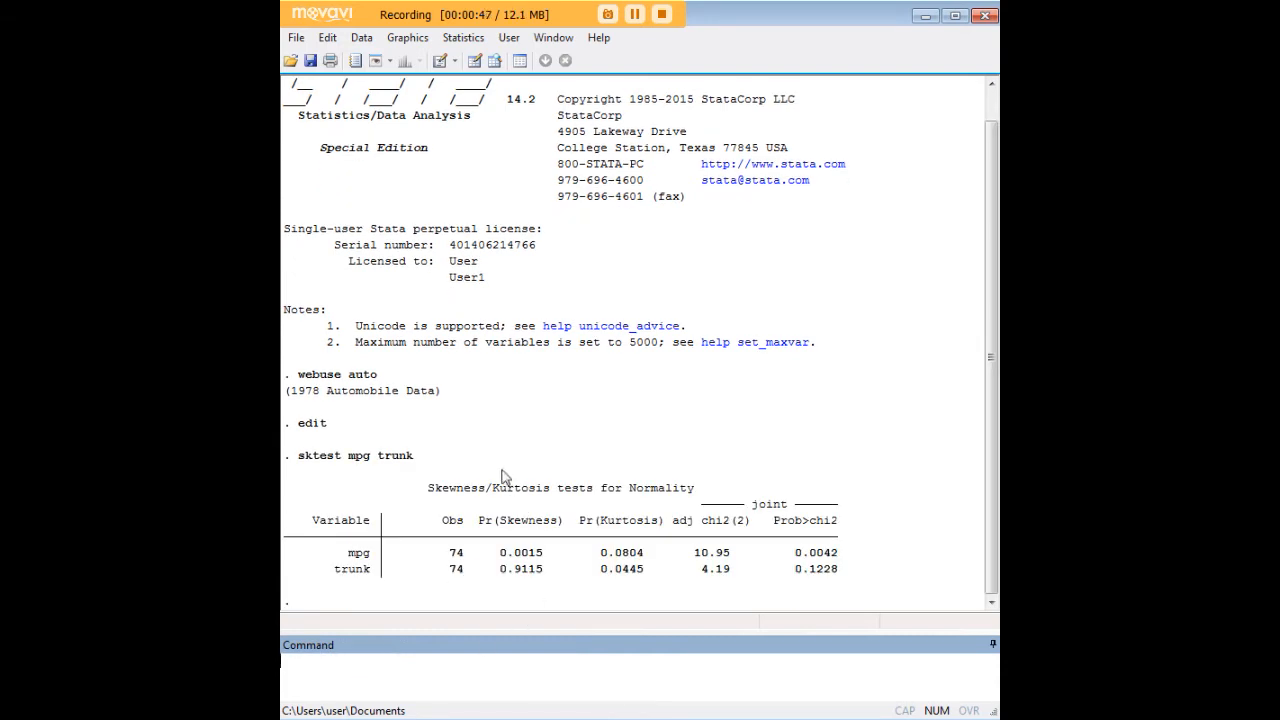
{"action": "double_click", "coordinate": [487, 487]}
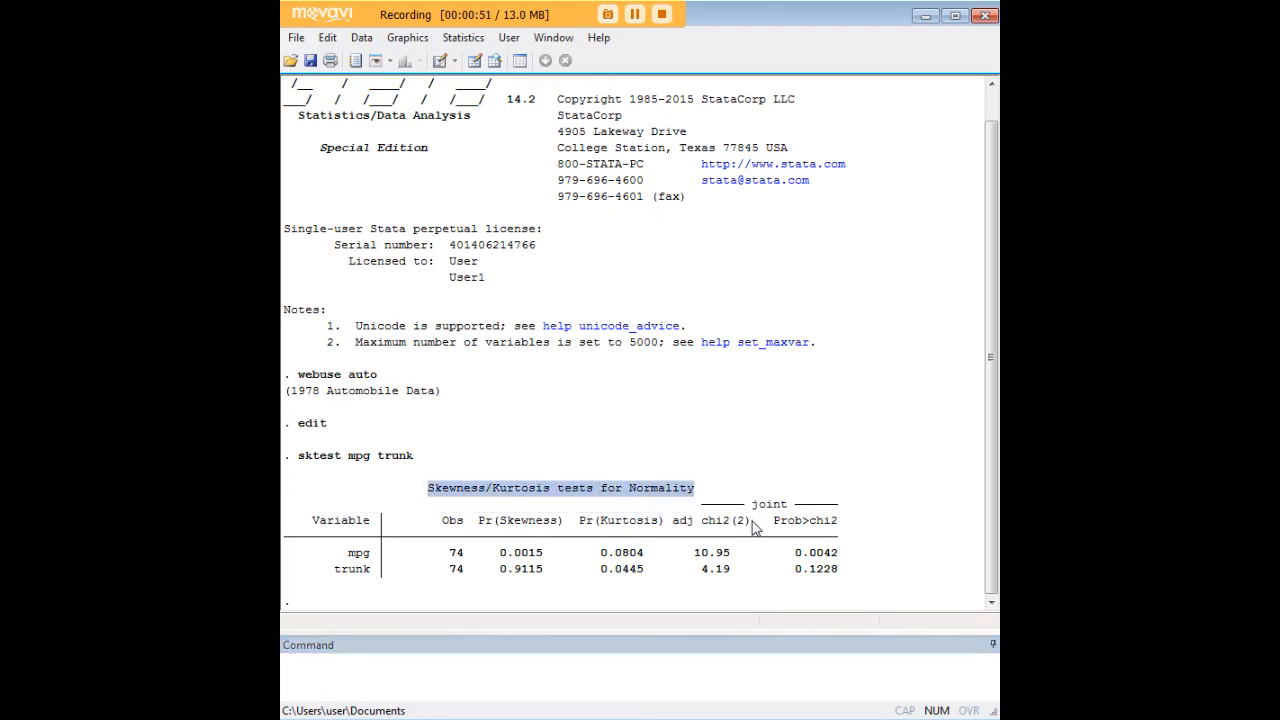
{"action": "mouse_move", "coordinate": [632, 571]}
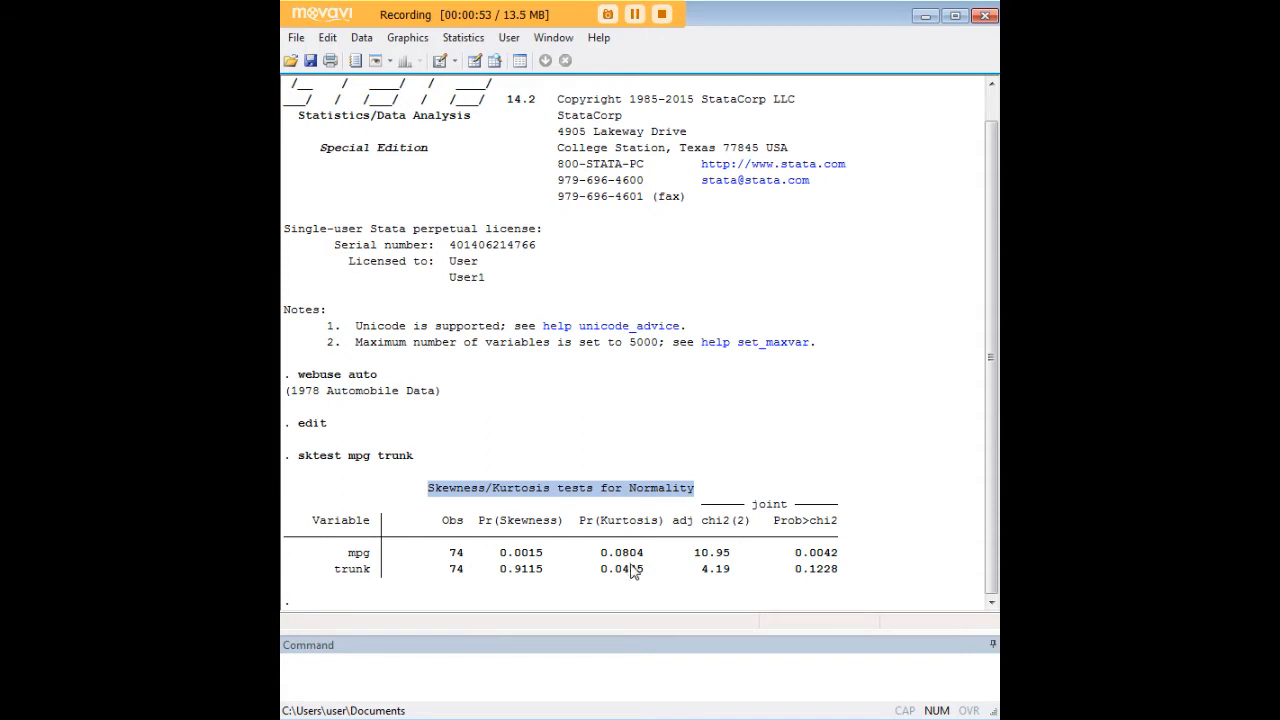
{"action": "double_click", "coordinate": [520, 568]}
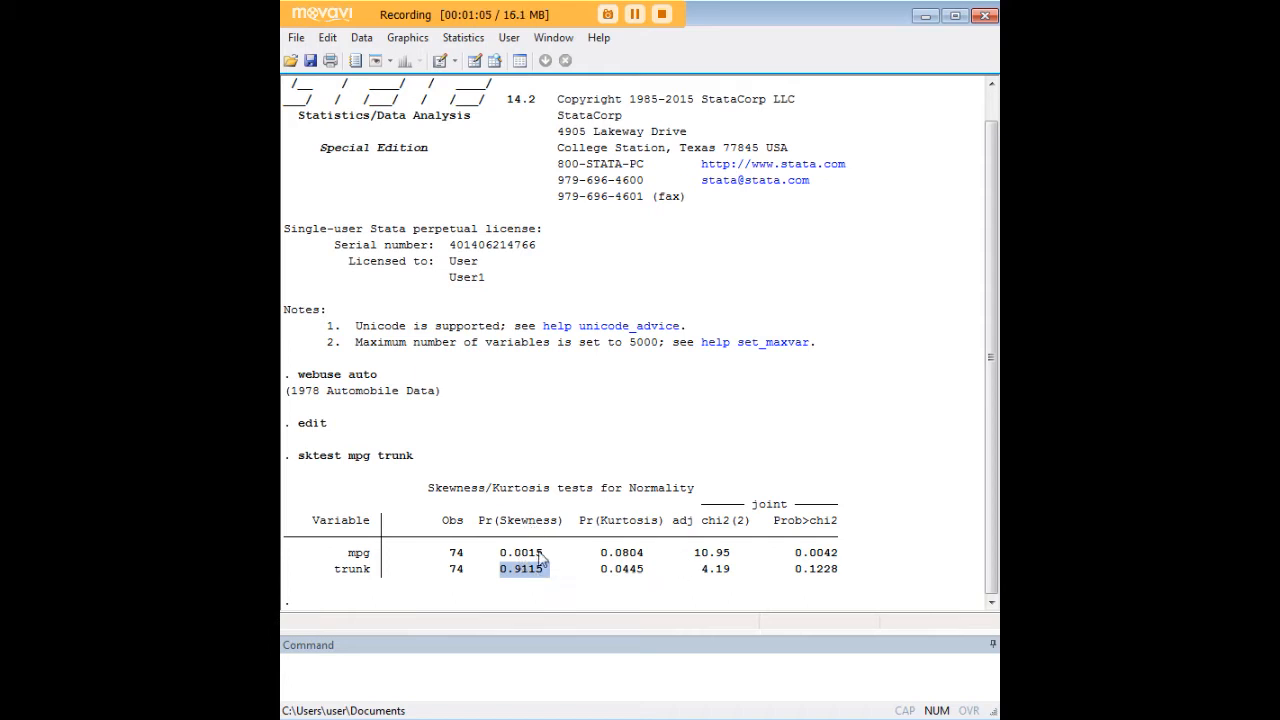
{"action": "mouse_move", "coordinate": [808, 533]}
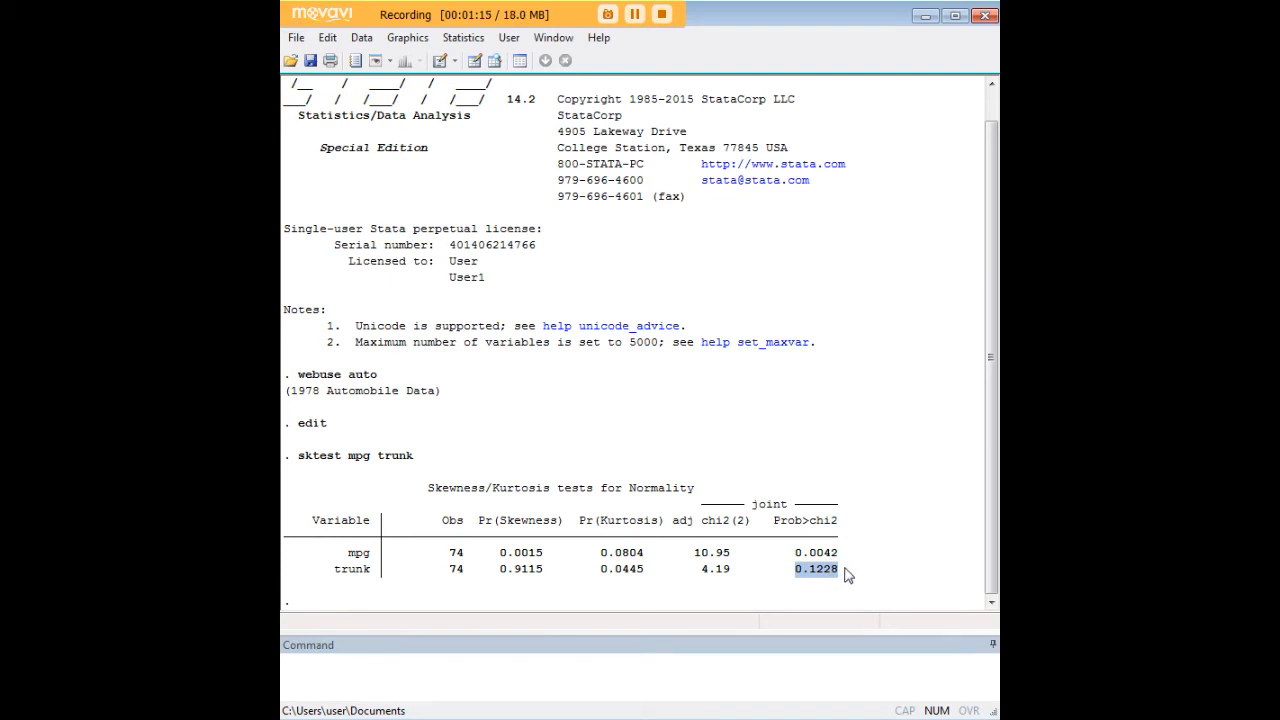
{"action": "mouse_move", "coordinate": [651, 575]}
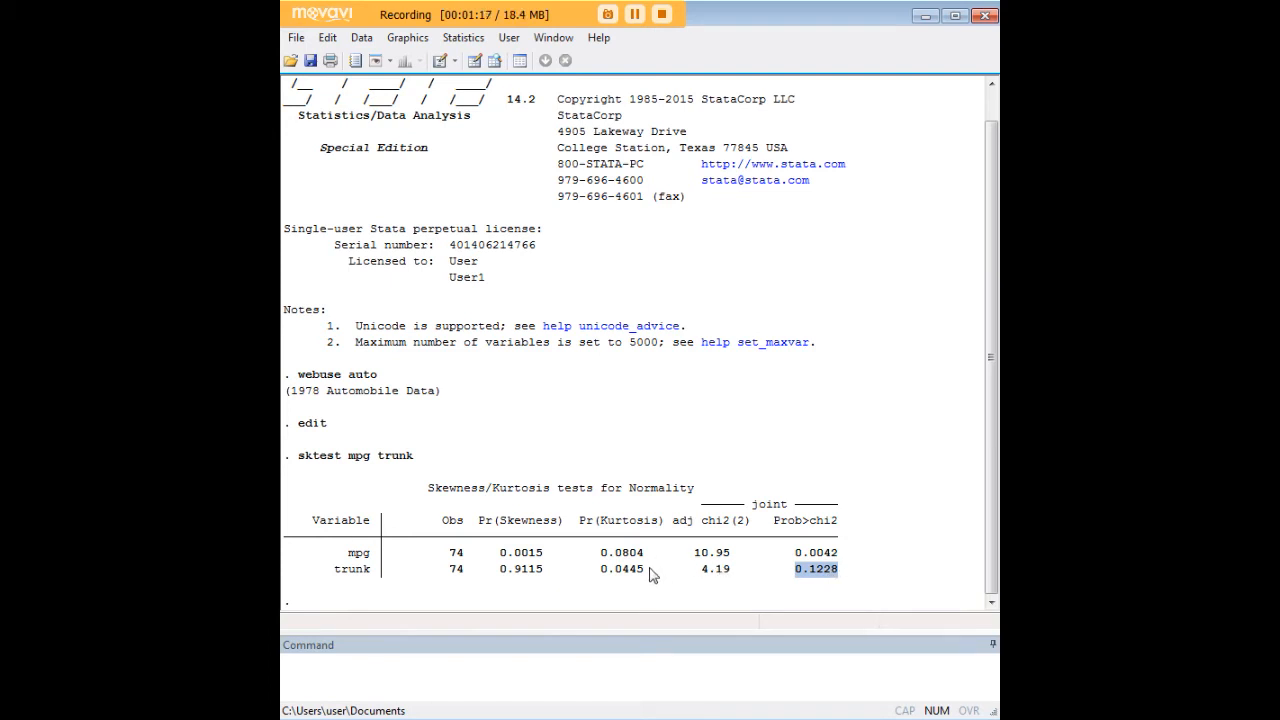
Step: Clear the trunk and mpg skewness/joint p-value highlights and mark mpg's kurtosis p-value
{"action": "left_click", "coordinate": [621, 569]}
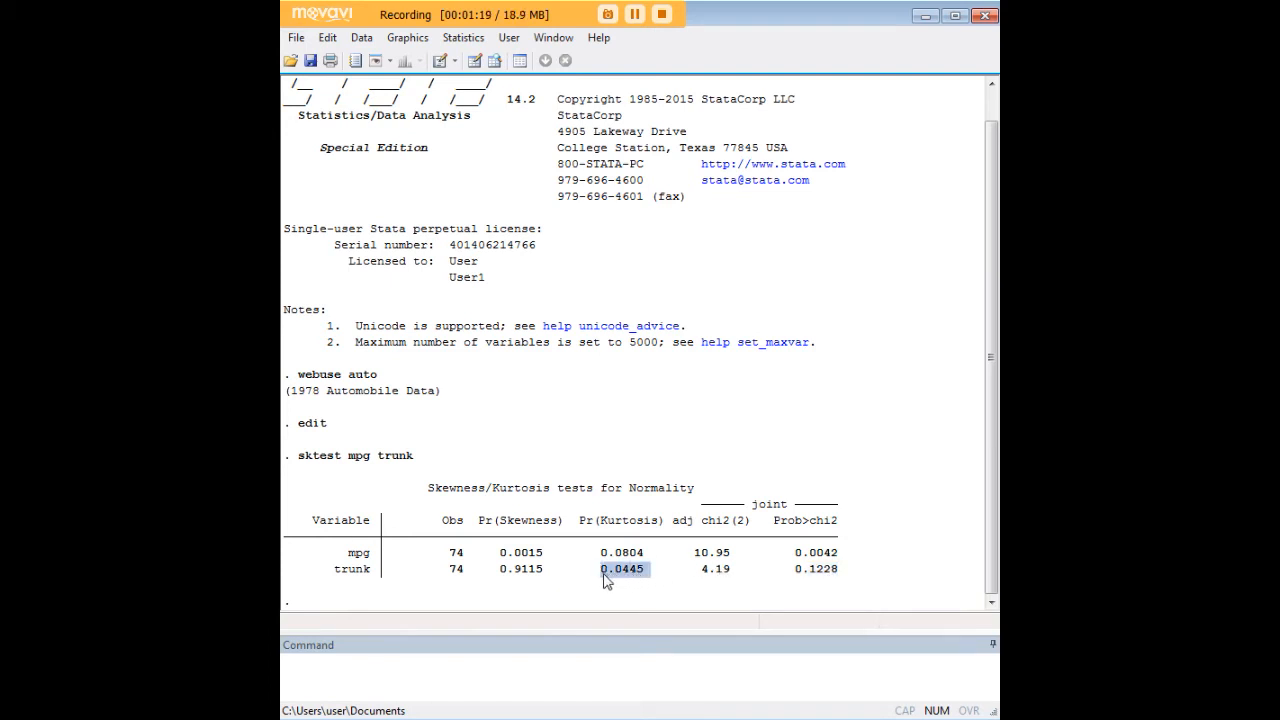
{"action": "mouse_move", "coordinate": [773, 576]}
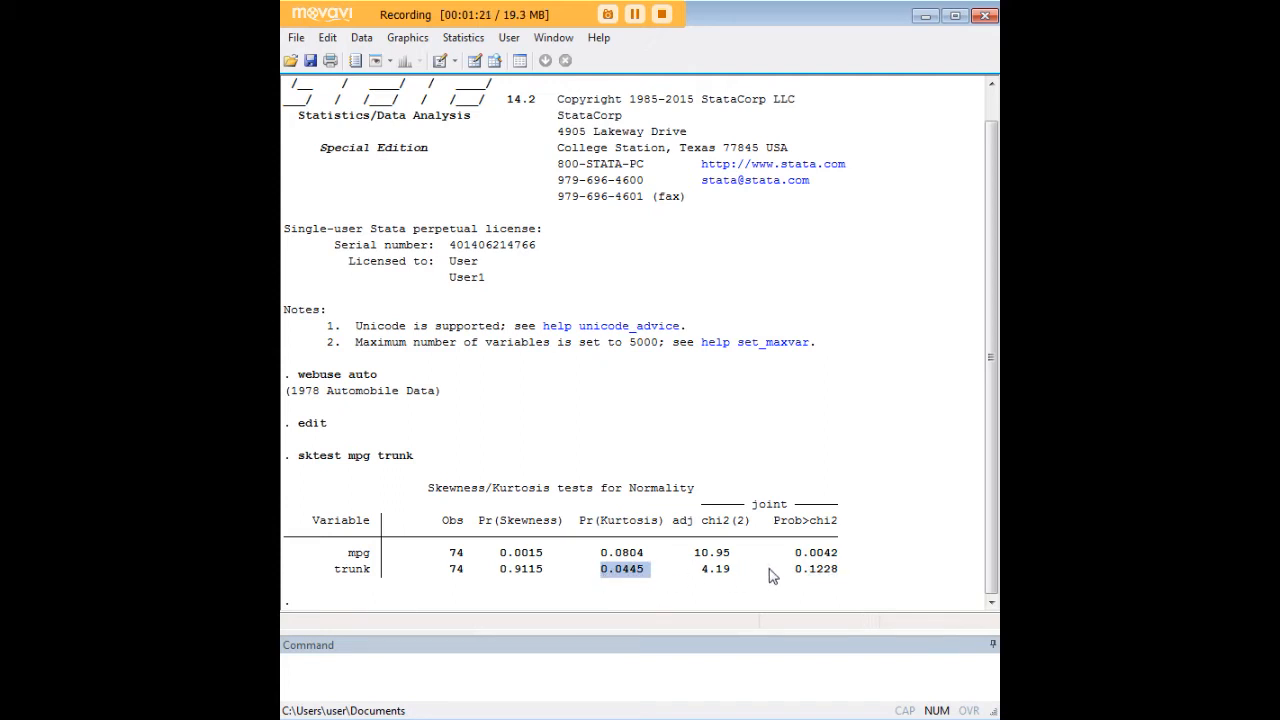
{"action": "mouse_move", "coordinate": [855, 579]}
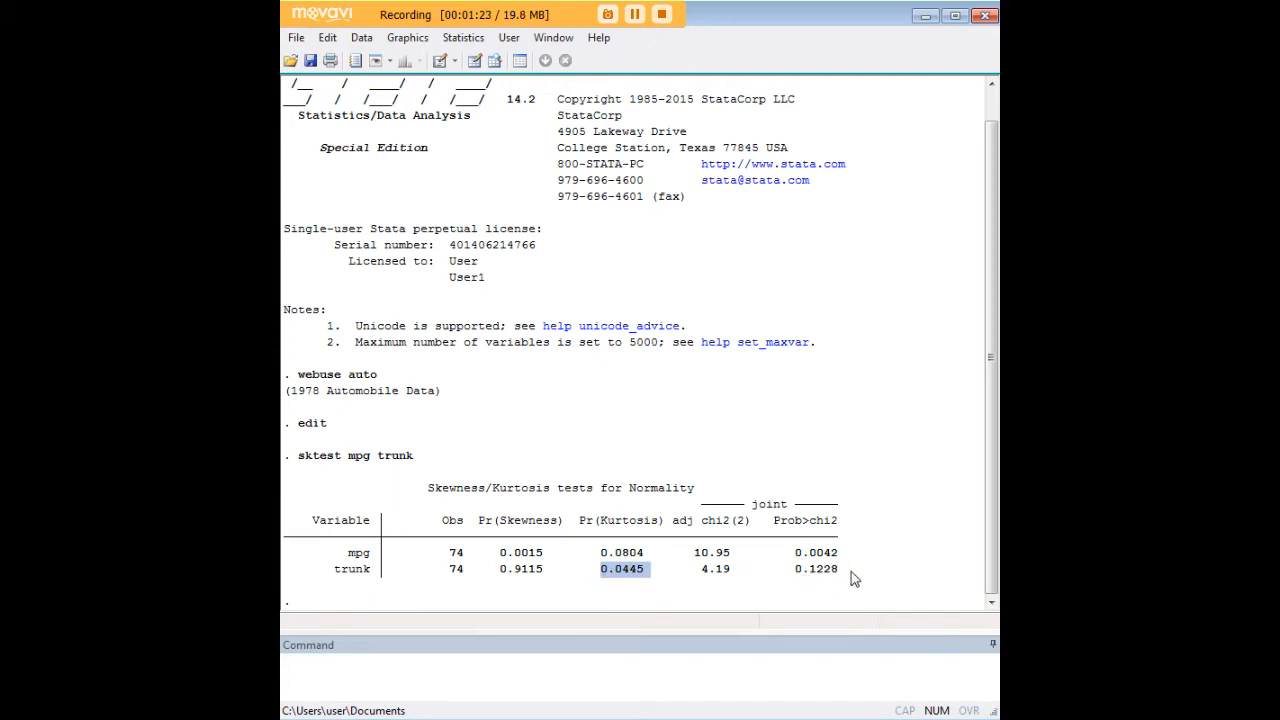
{"action": "mouse_move", "coordinate": [882, 570]}
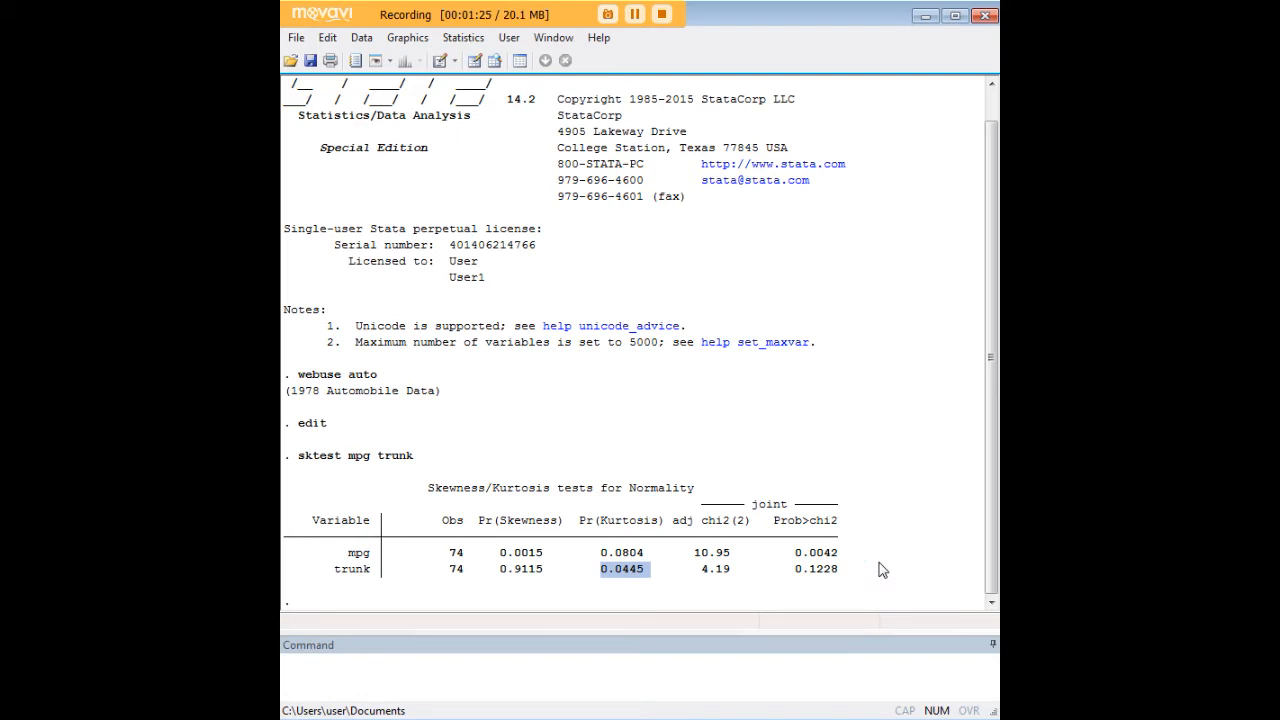
{"action": "mouse_move", "coordinate": [550, 578]}
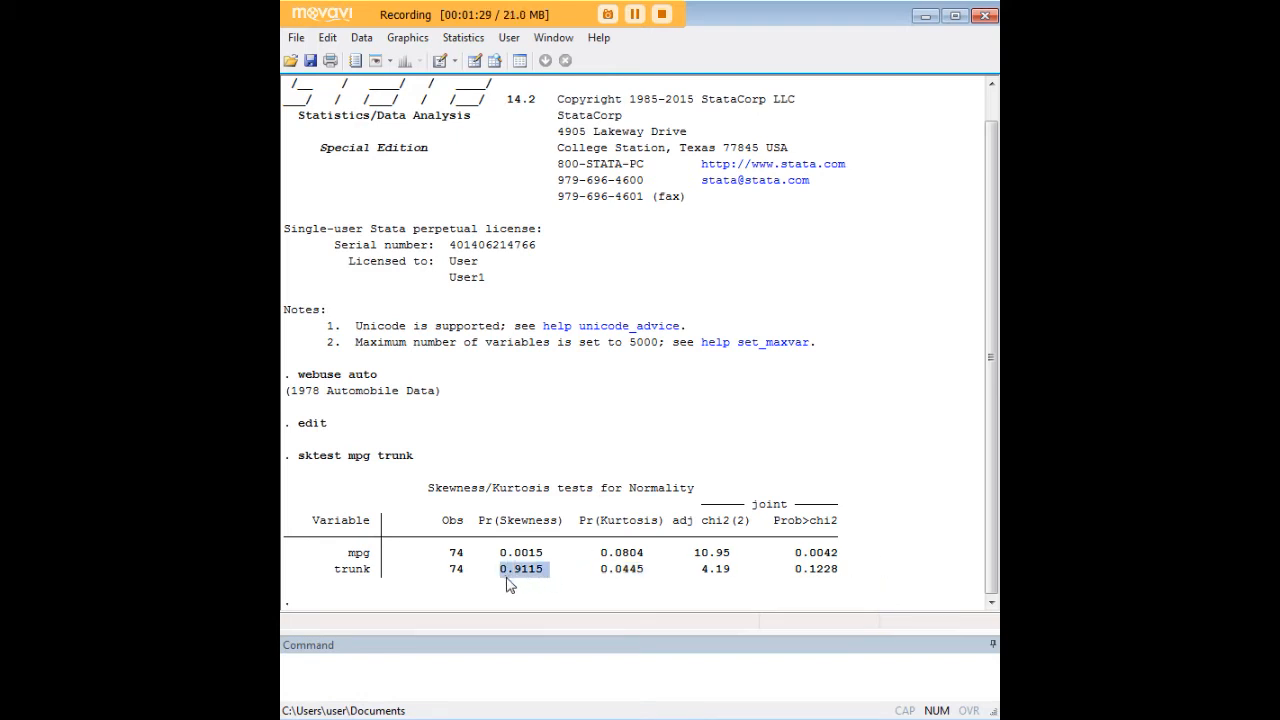
{"action": "mouse_move", "coordinate": [695, 575]}
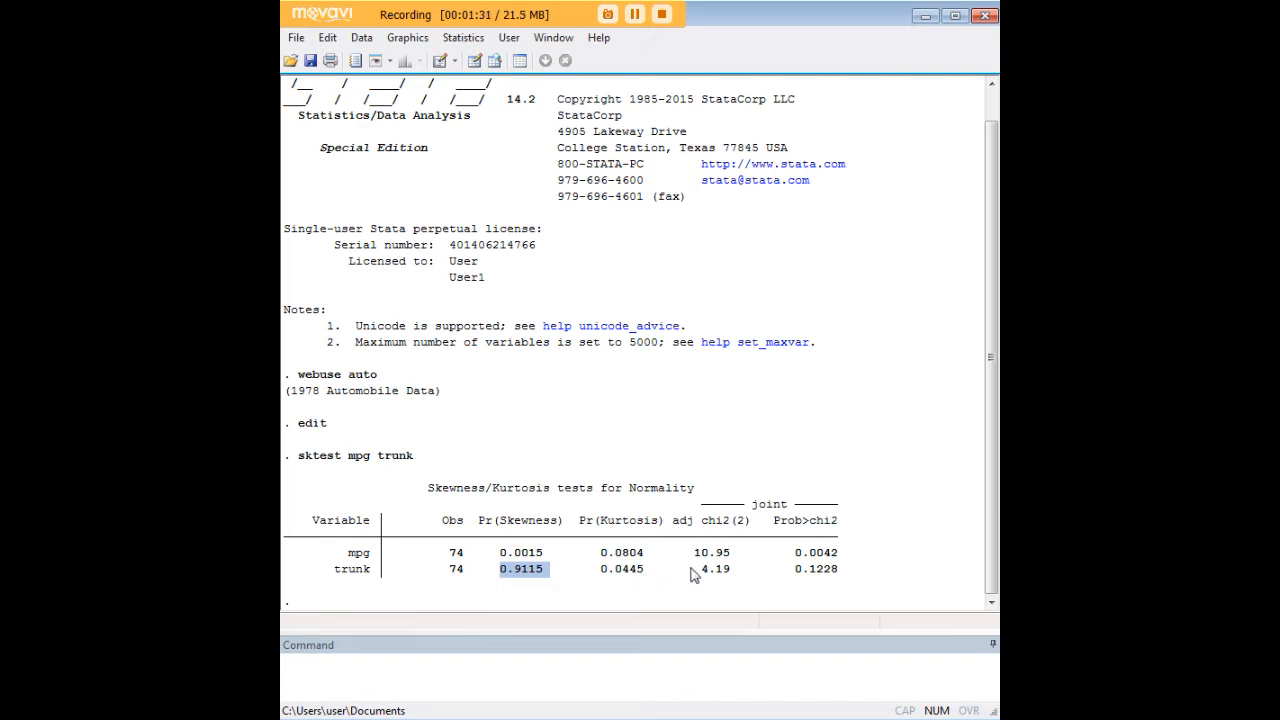
{"action": "mouse_move", "coordinate": [420, 563]}
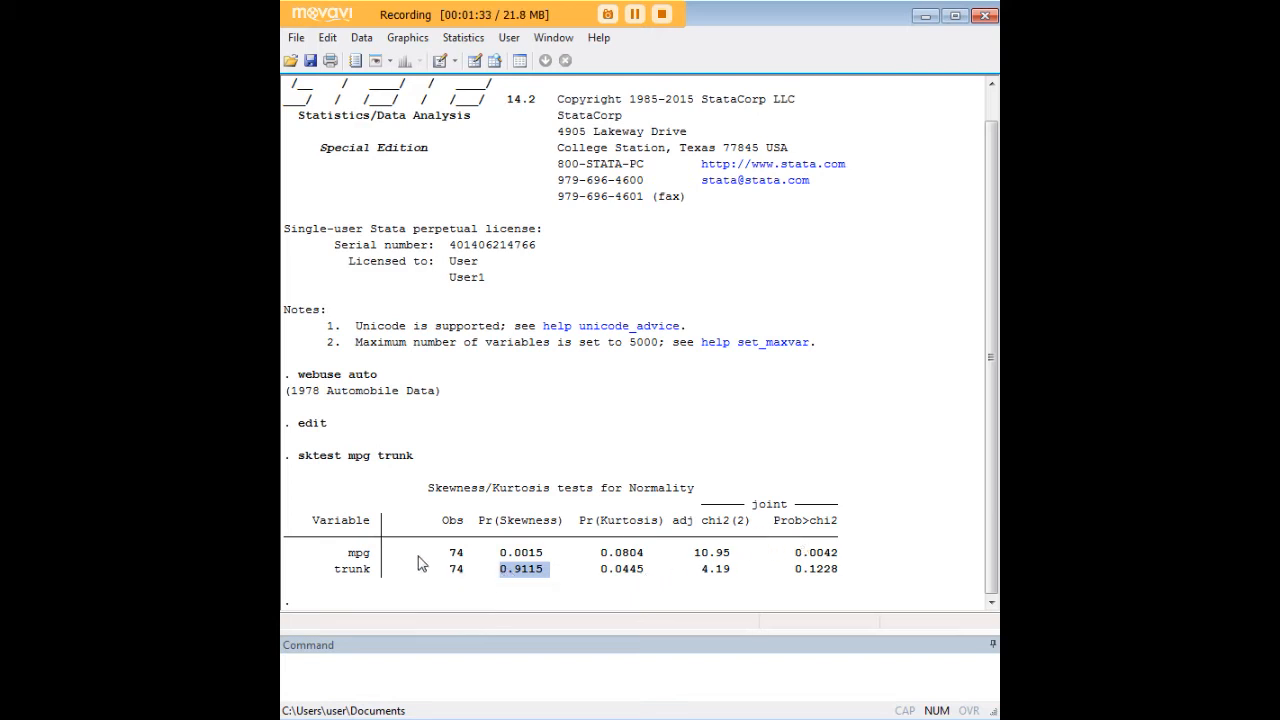
{"action": "mouse_move", "coordinate": [830, 557]}
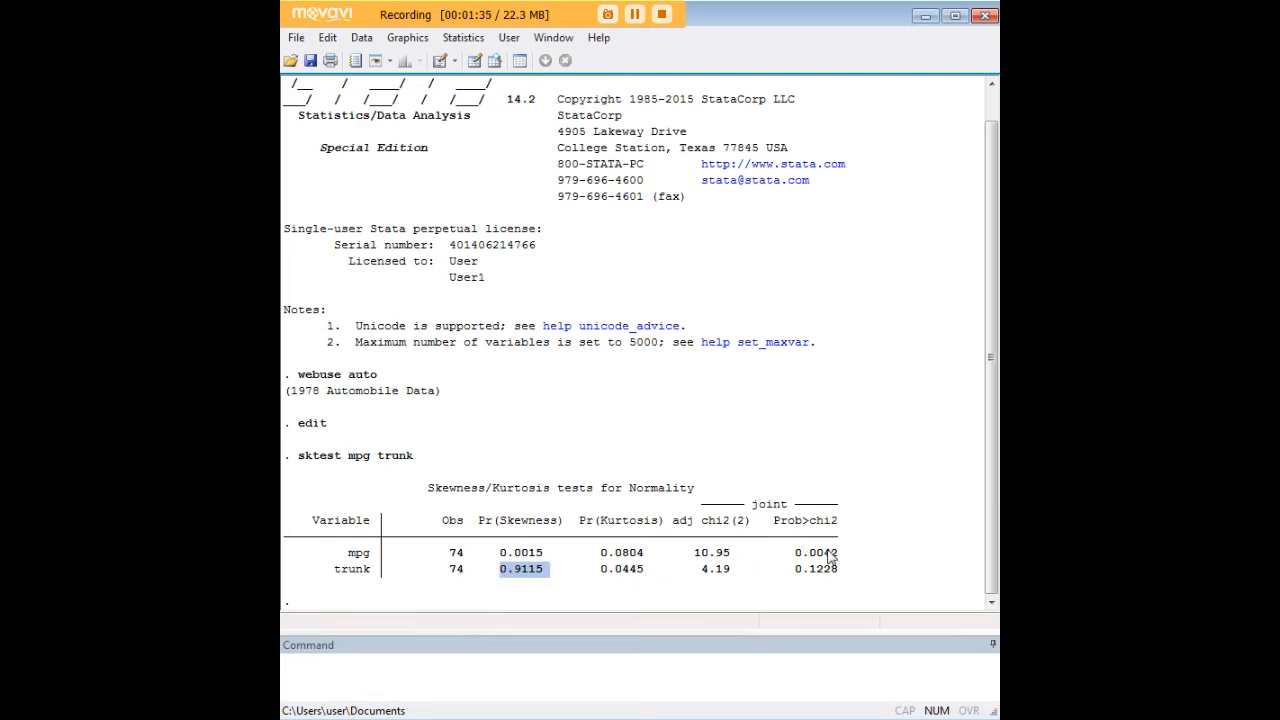
{"action": "left_click", "coordinate": [520, 552]}
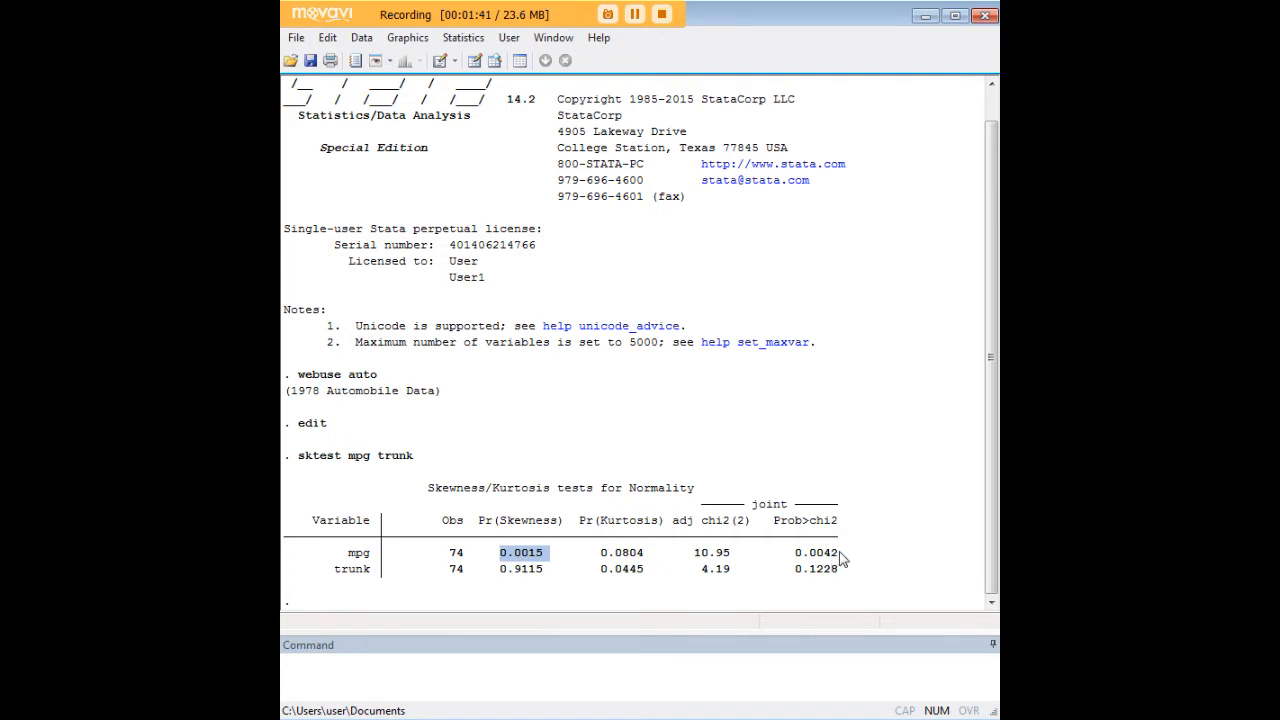
{"action": "left_click", "coordinate": [816, 552]}
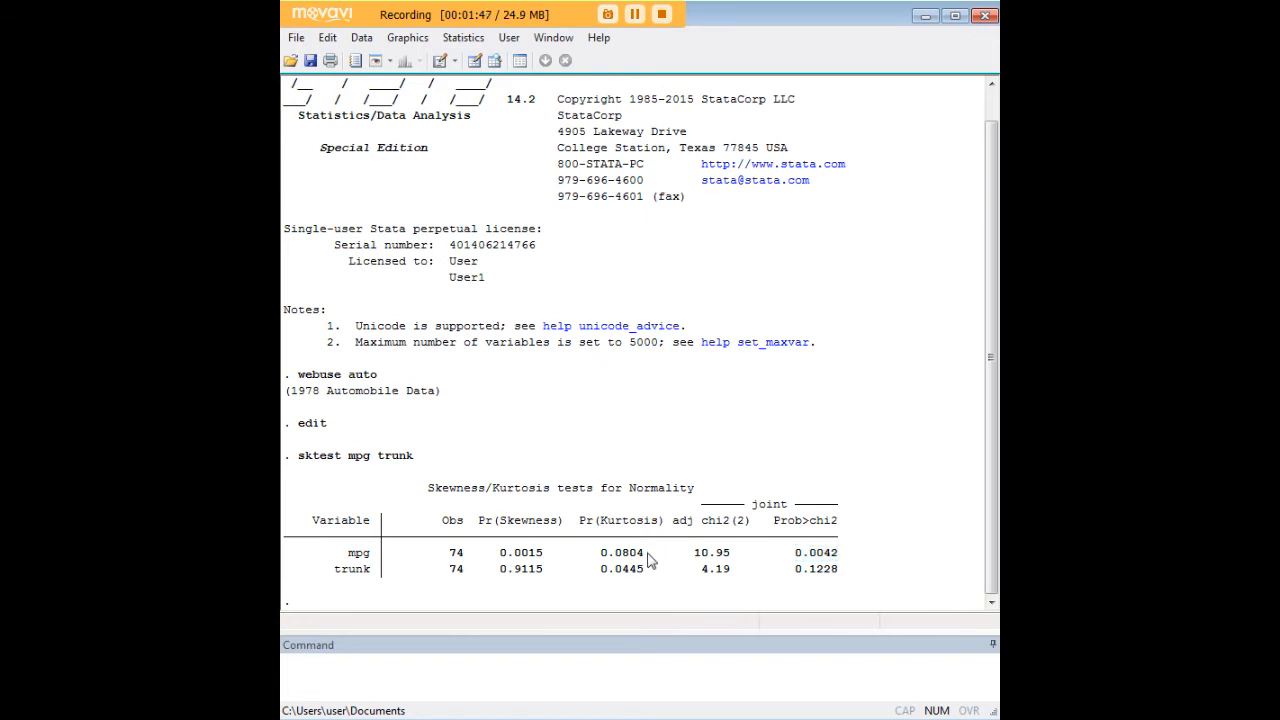
{"action": "double_click", "coordinate": [620, 552]}
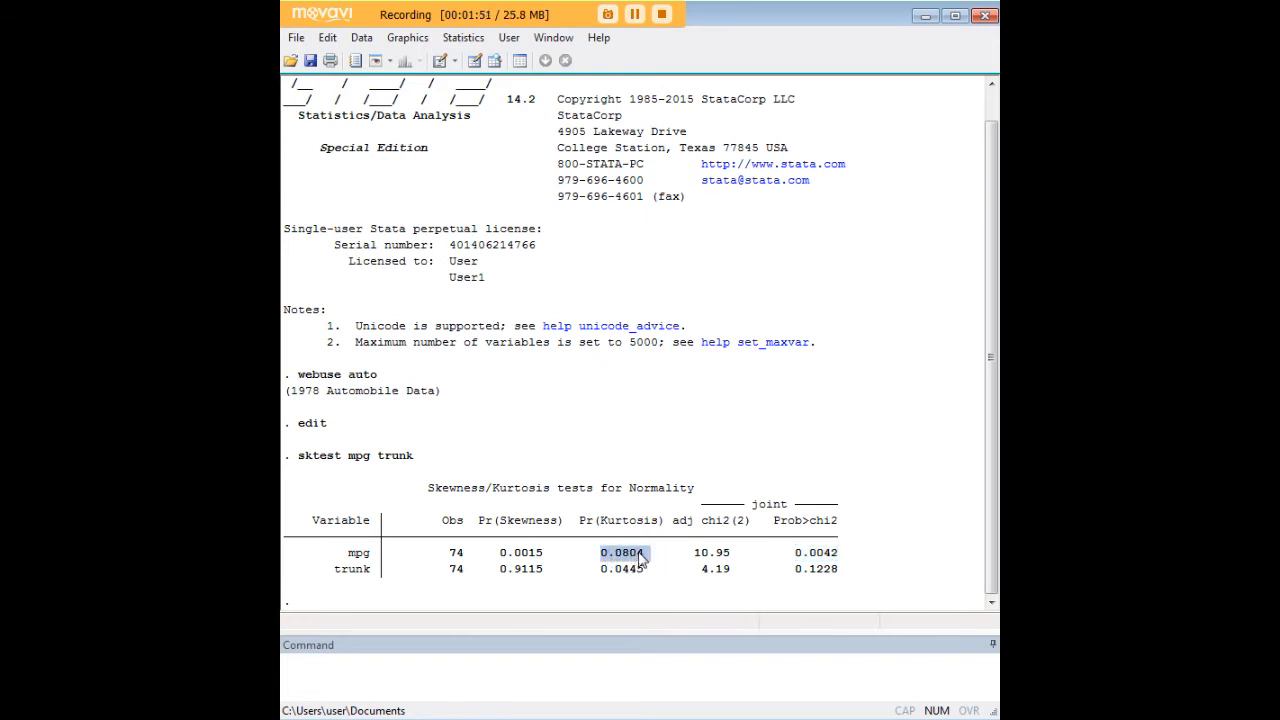
{"action": "mouse_move", "coordinate": [665, 557]}
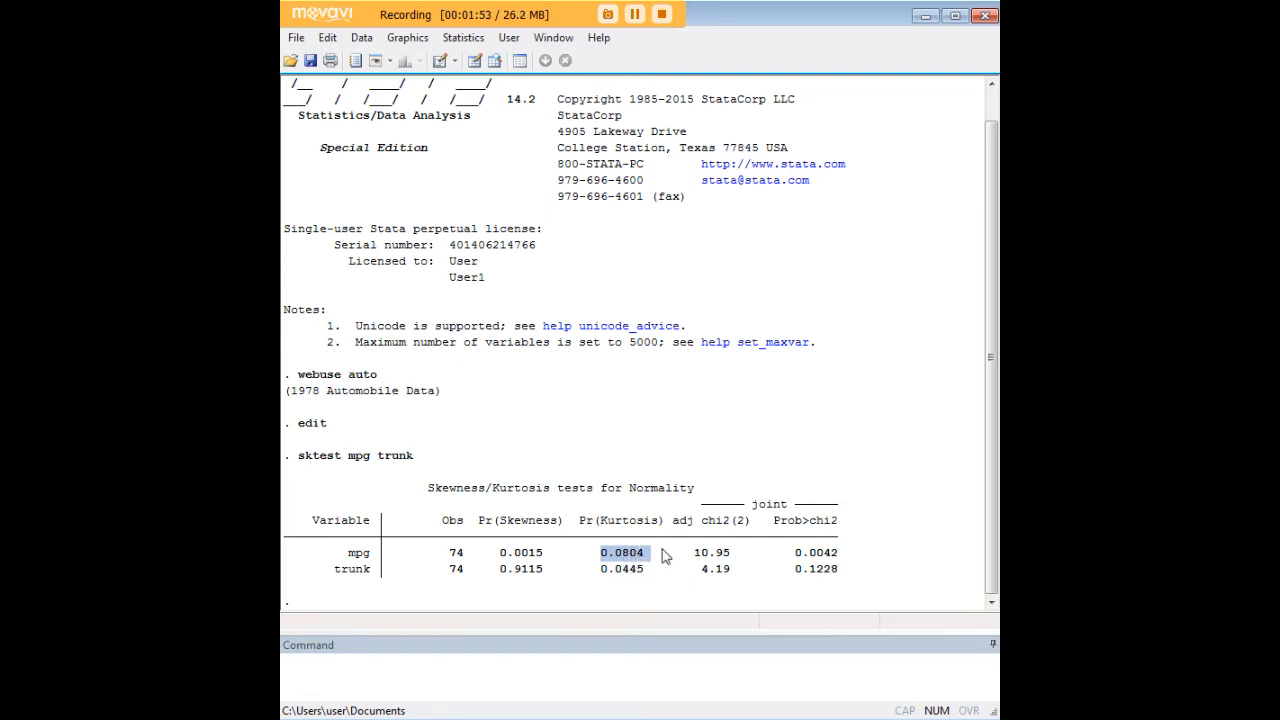
{"action": "mouse_move", "coordinate": [845, 555]}
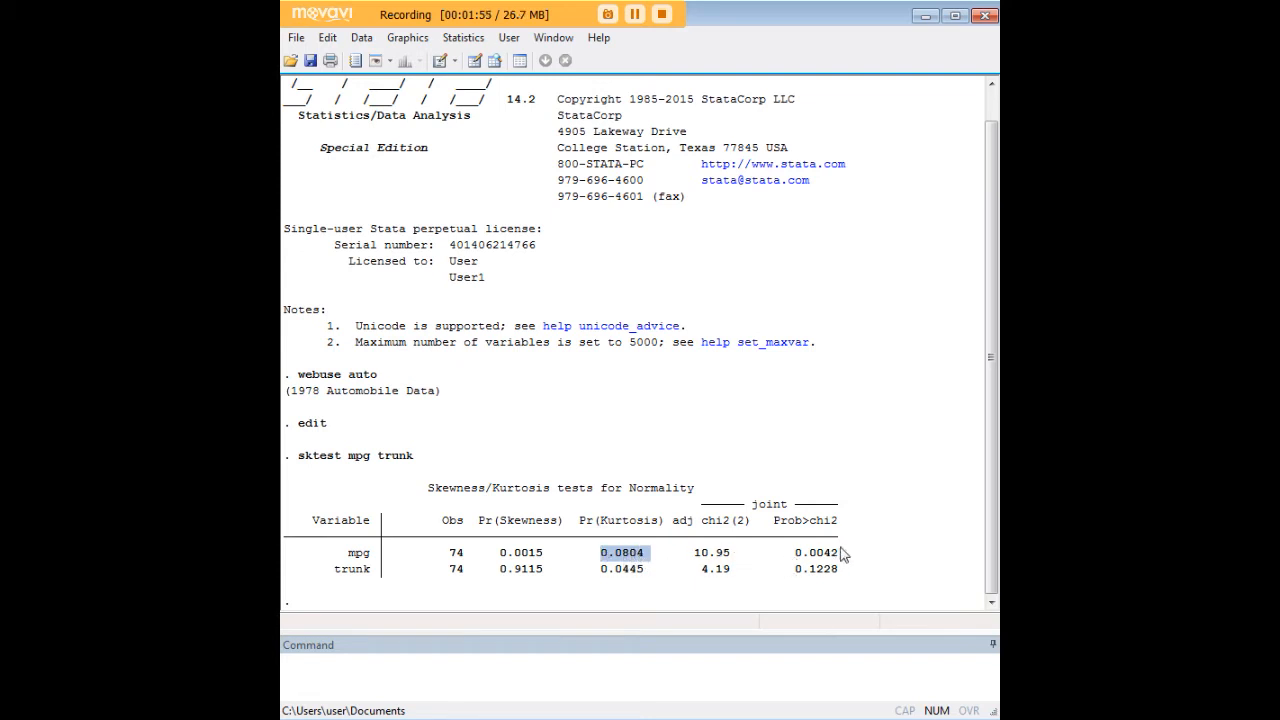
{"action": "mouse_move", "coordinate": [840, 558]}
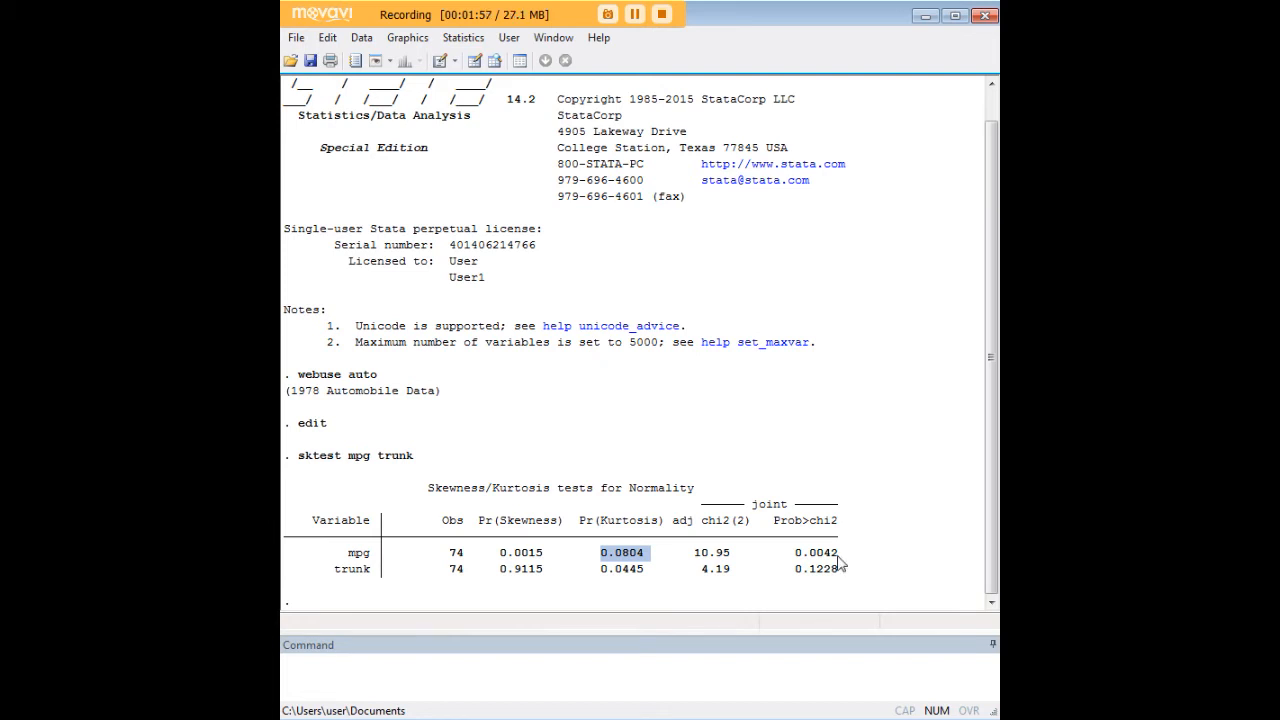
{"action": "mouse_move", "coordinate": [833, 570]}
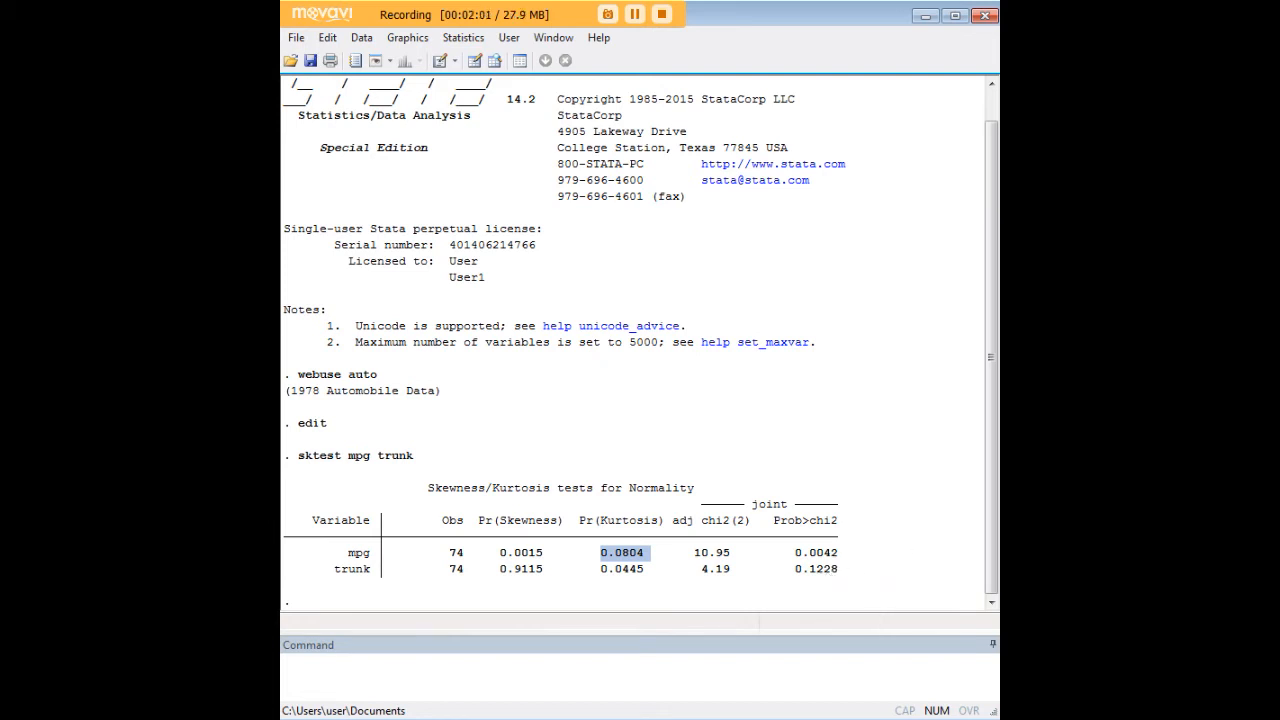
{"action": "mouse_move", "coordinate": [757, 607]}
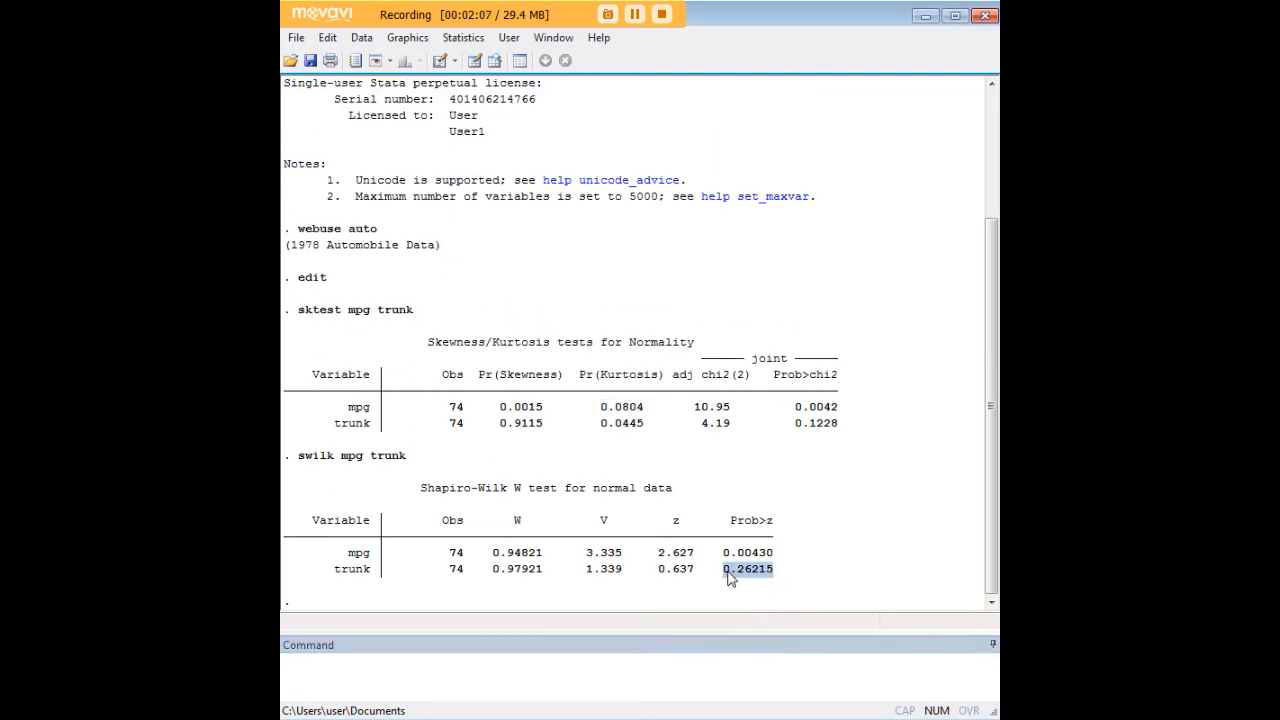
Step: Click in the results table beside the mpg p-values
{"action": "left_click", "coordinate": [747, 552]}
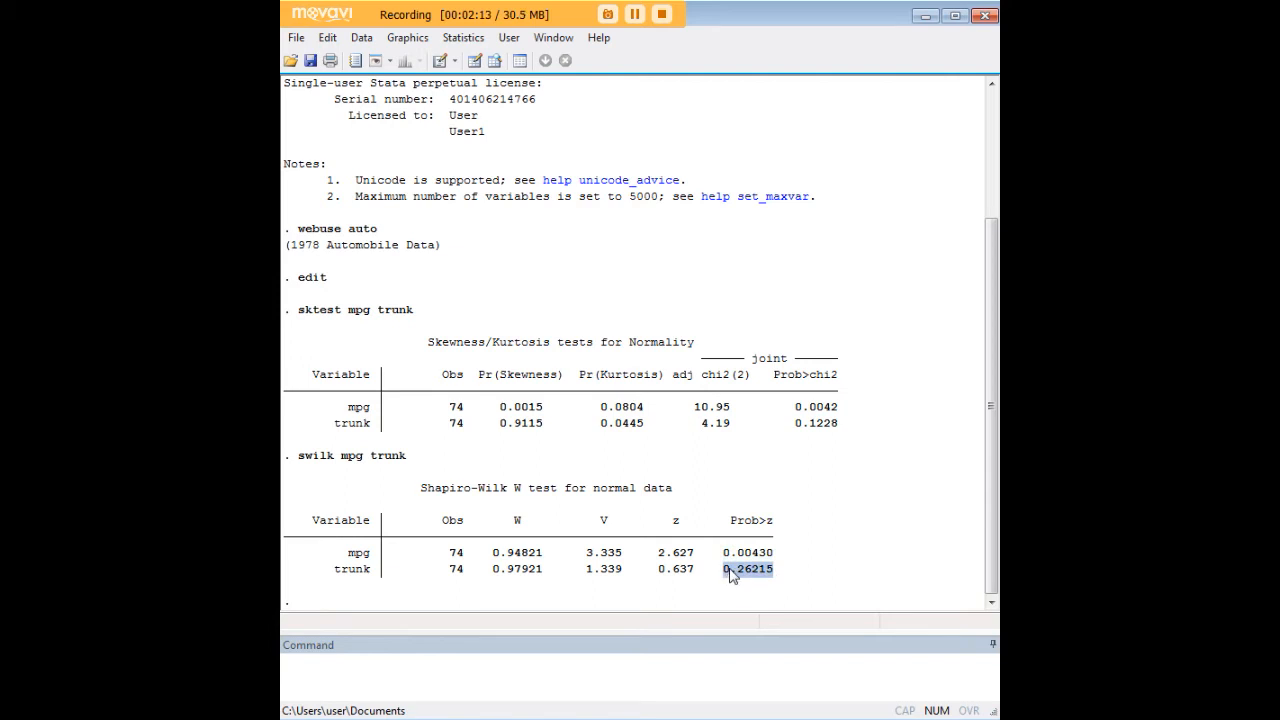
{"action": "mouse_move", "coordinate": [783, 573]}
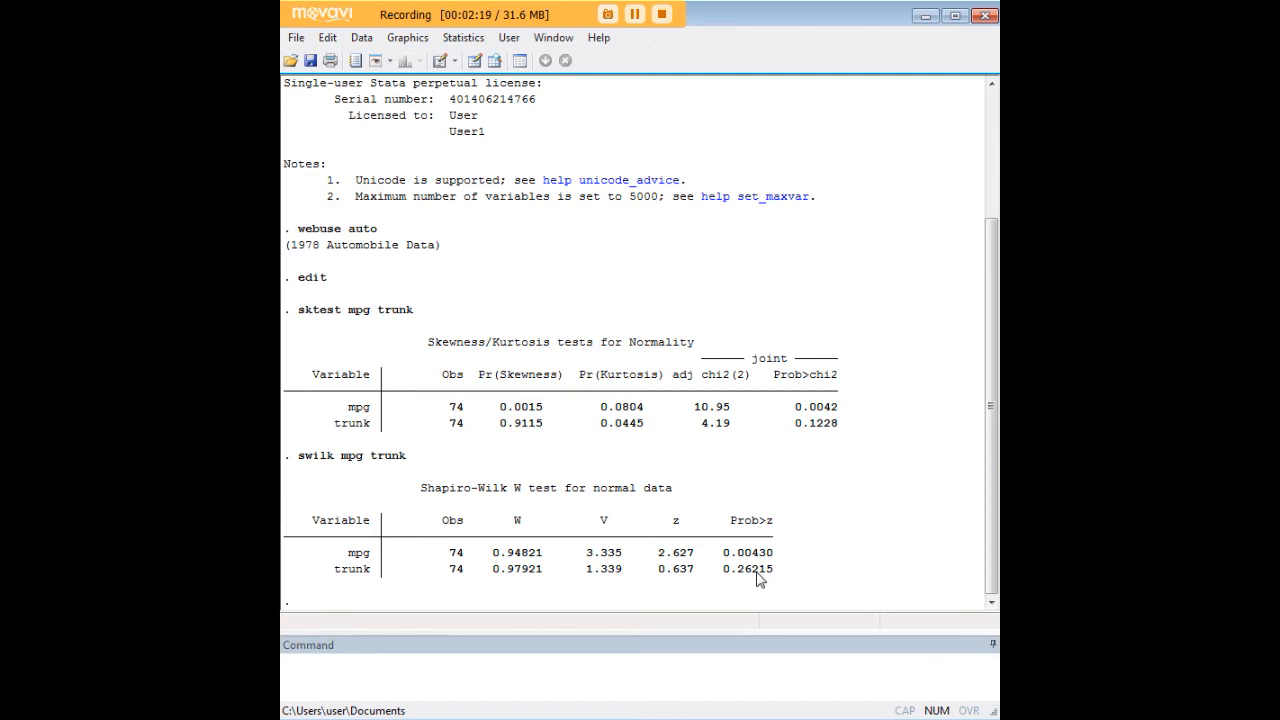
{"action": "mouse_move", "coordinate": [772, 560]}
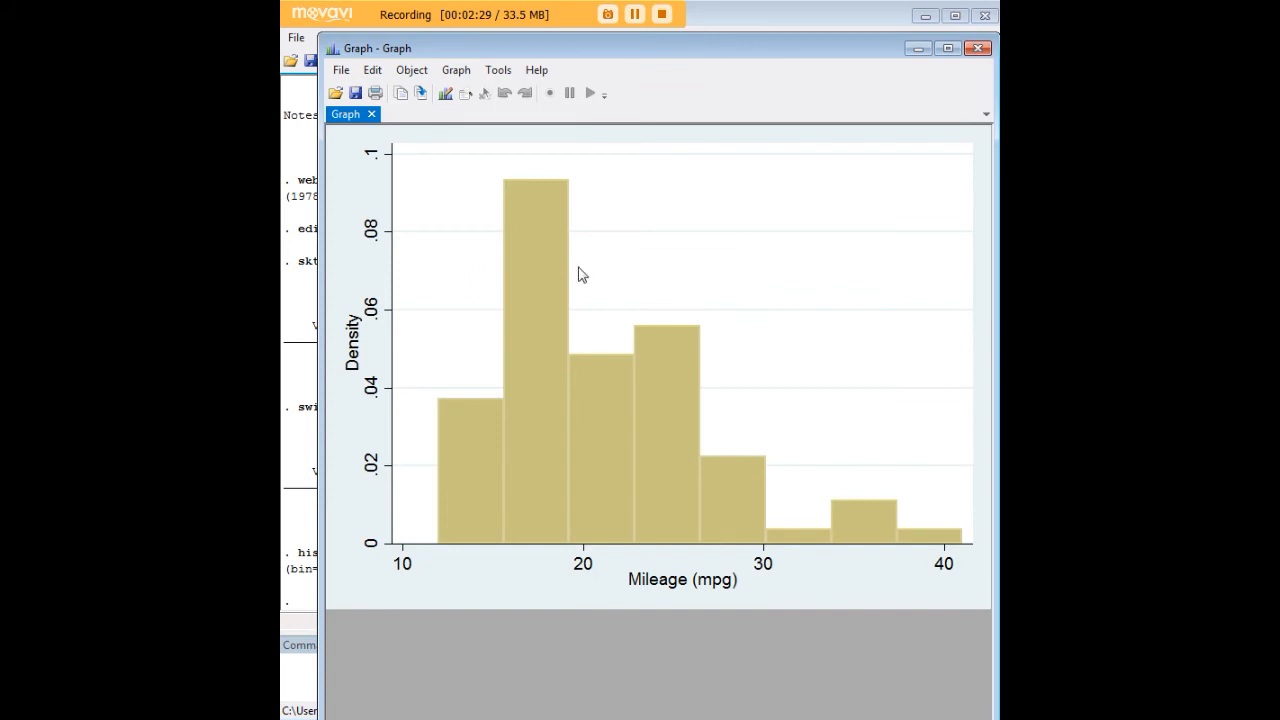
{"action": "mouse_move", "coordinate": [503, 239]}
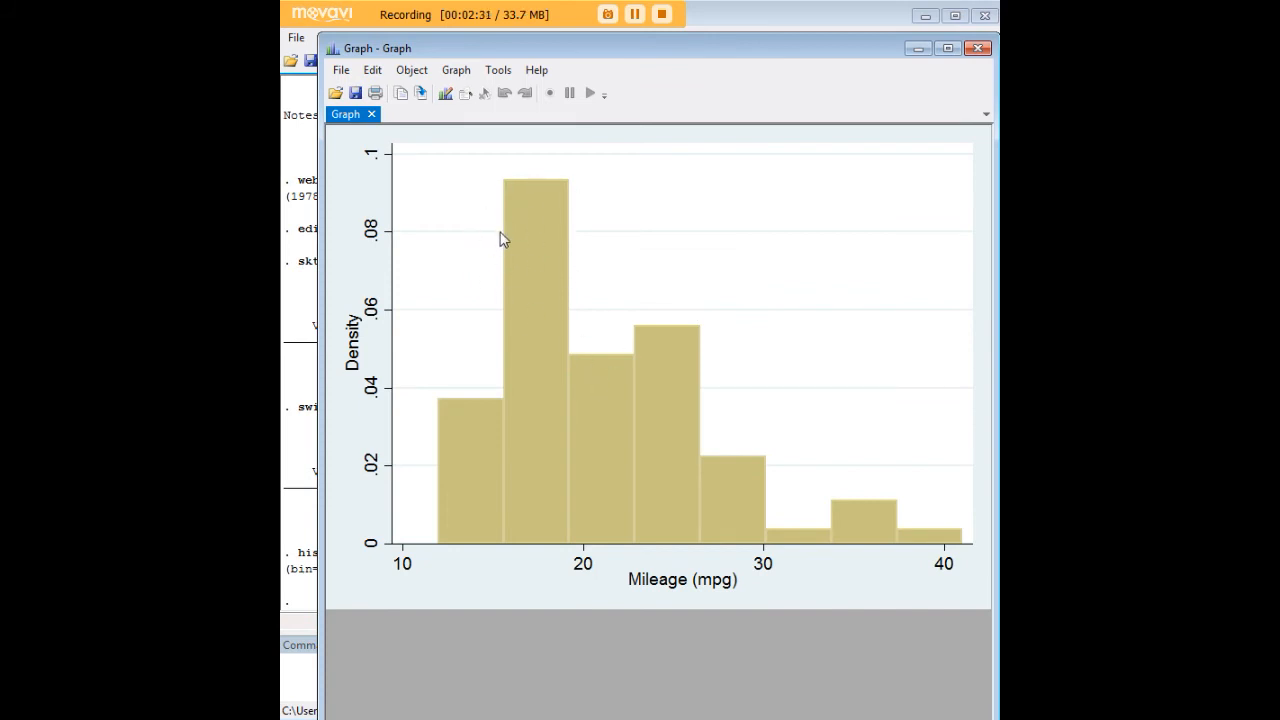
{"action": "mouse_move", "coordinate": [807, 250]}
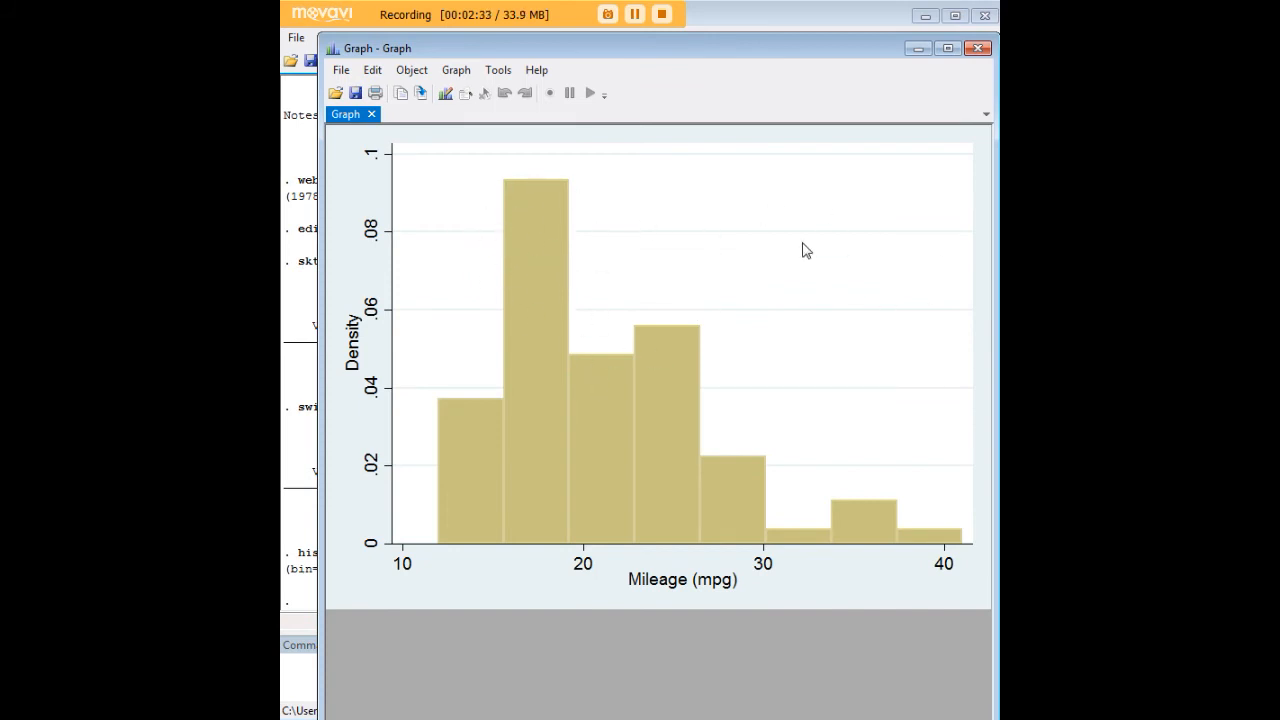
{"action": "mouse_move", "coordinate": [723, 228]}
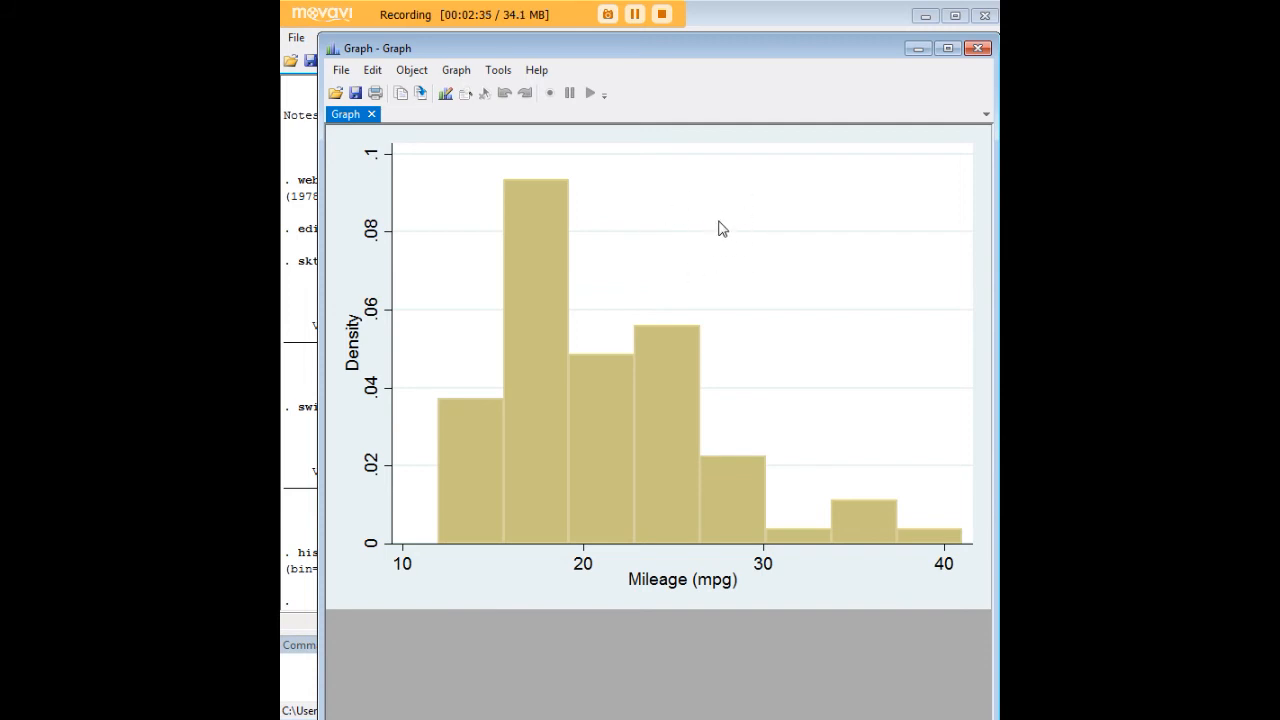
{"action": "mouse_move", "coordinate": [887, 121]}
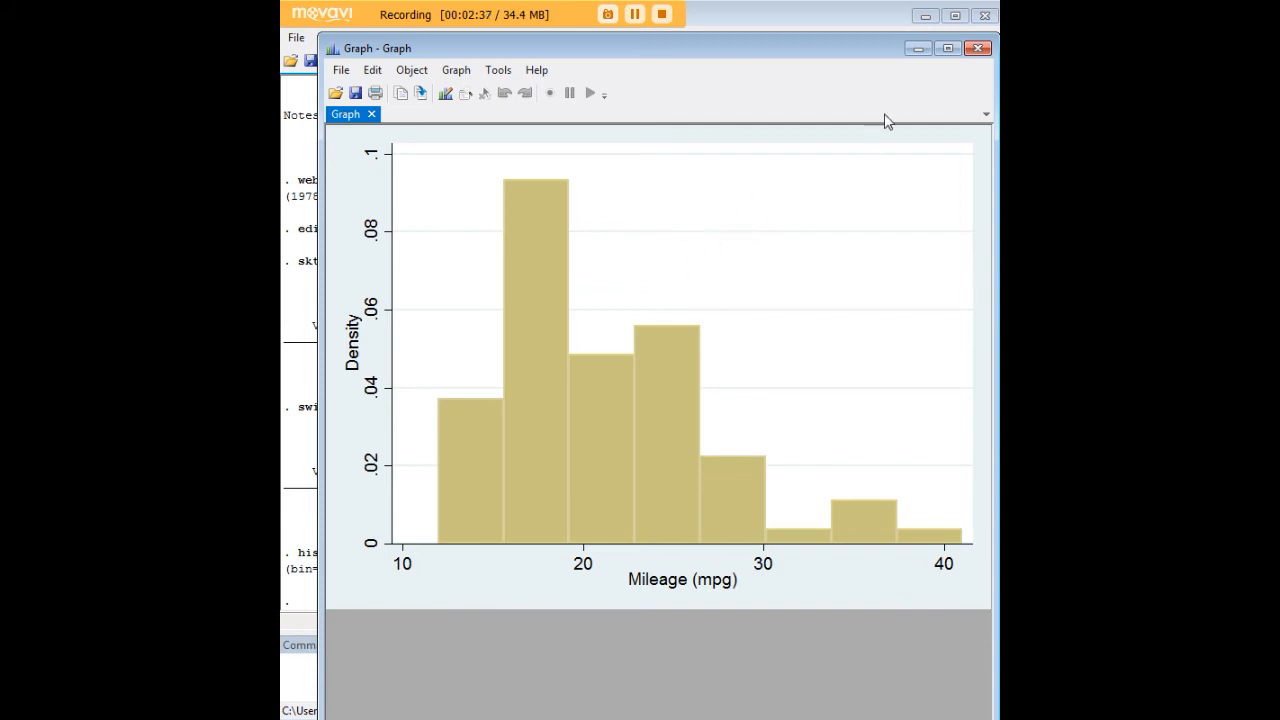
{"action": "mouse_move", "coordinate": [917, 57]}
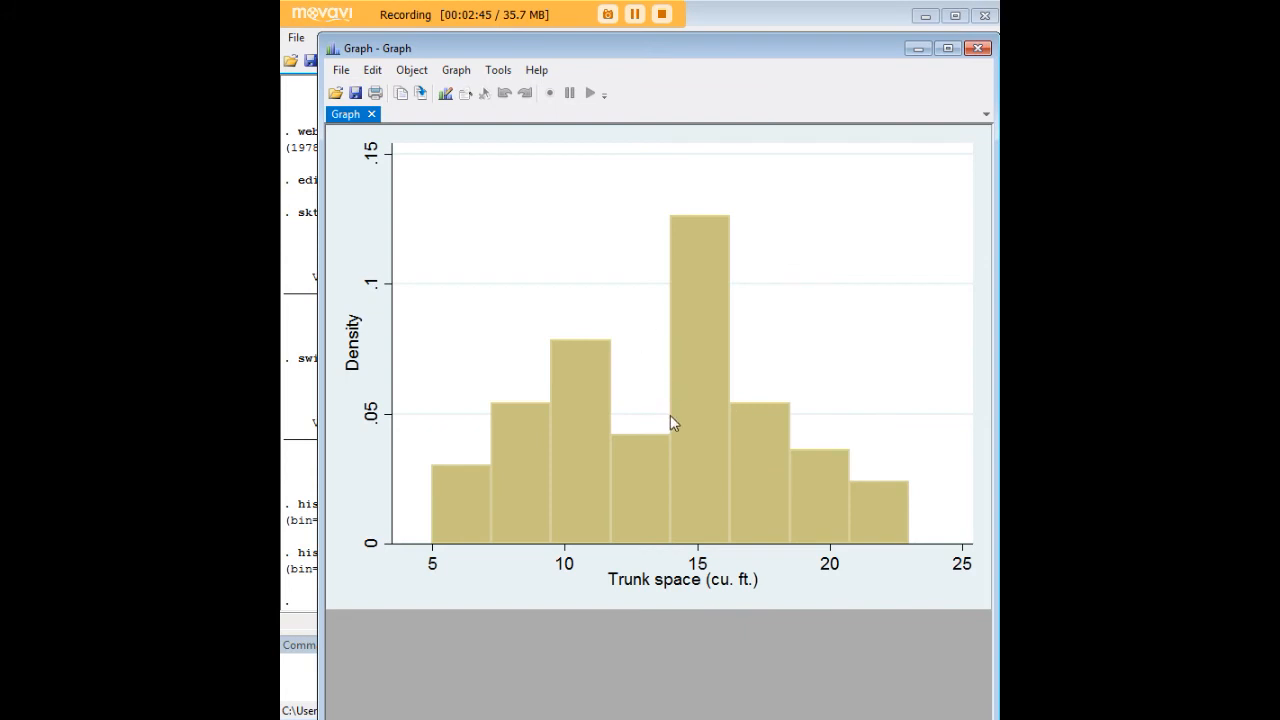
{"action": "mouse_move", "coordinate": [705, 256]}
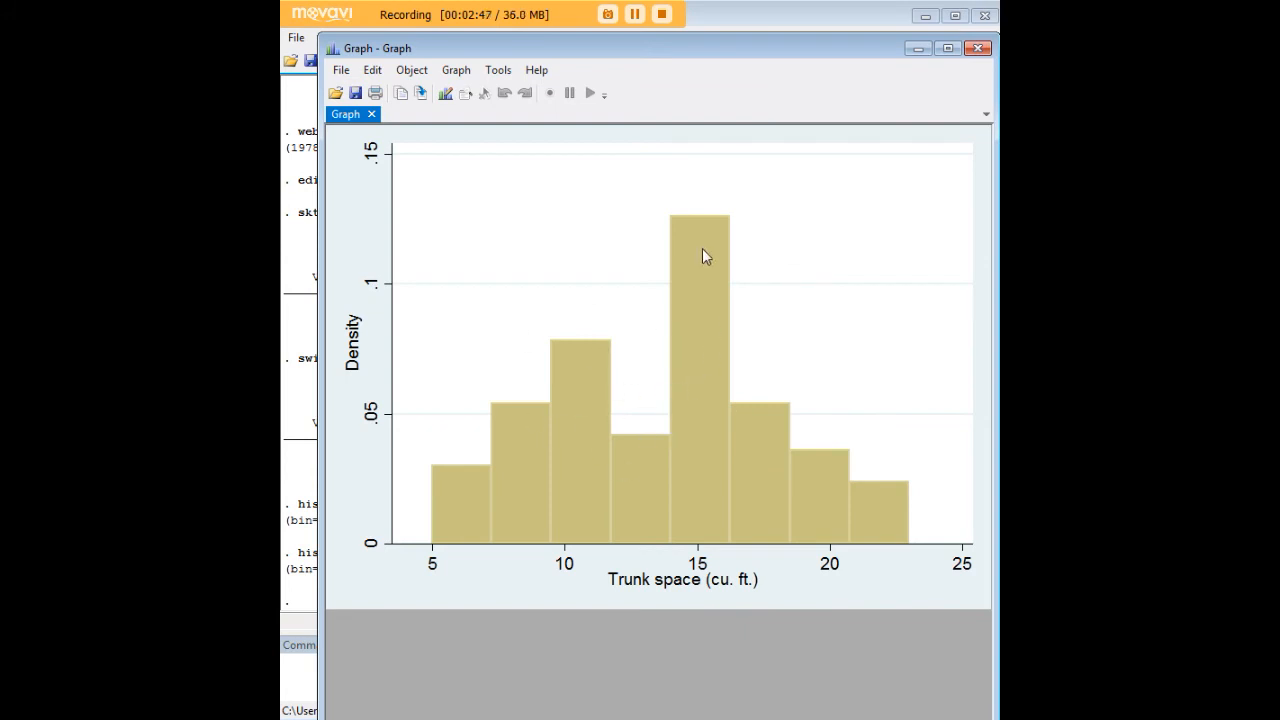
{"action": "mouse_move", "coordinate": [535, 294]}
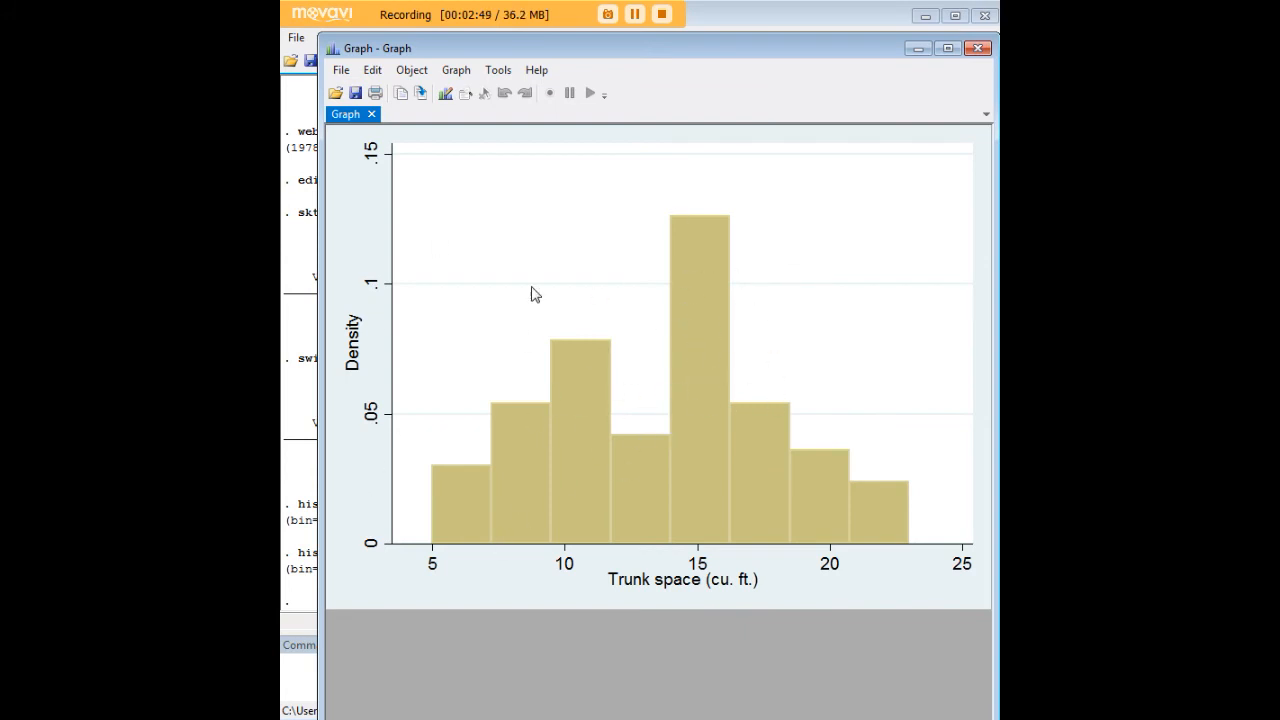
{"action": "mouse_move", "coordinate": [978, 172]}
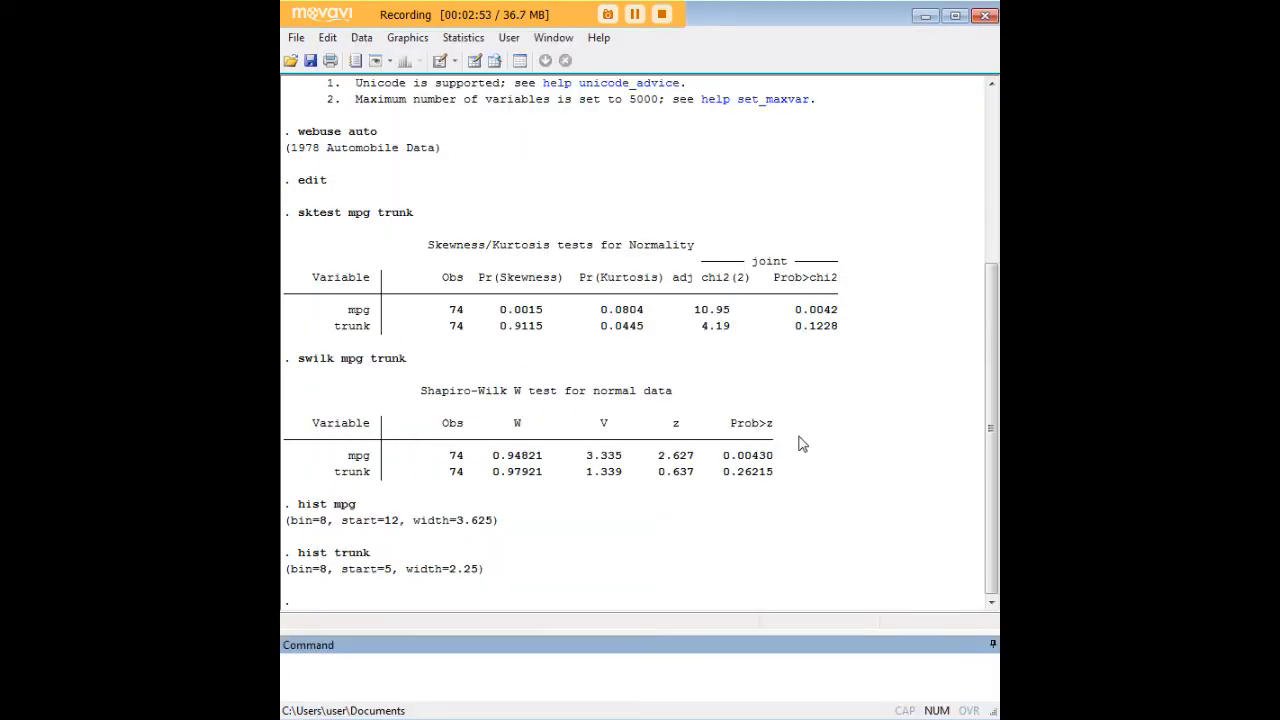
{"action": "mouse_move", "coordinate": [668, 395]}
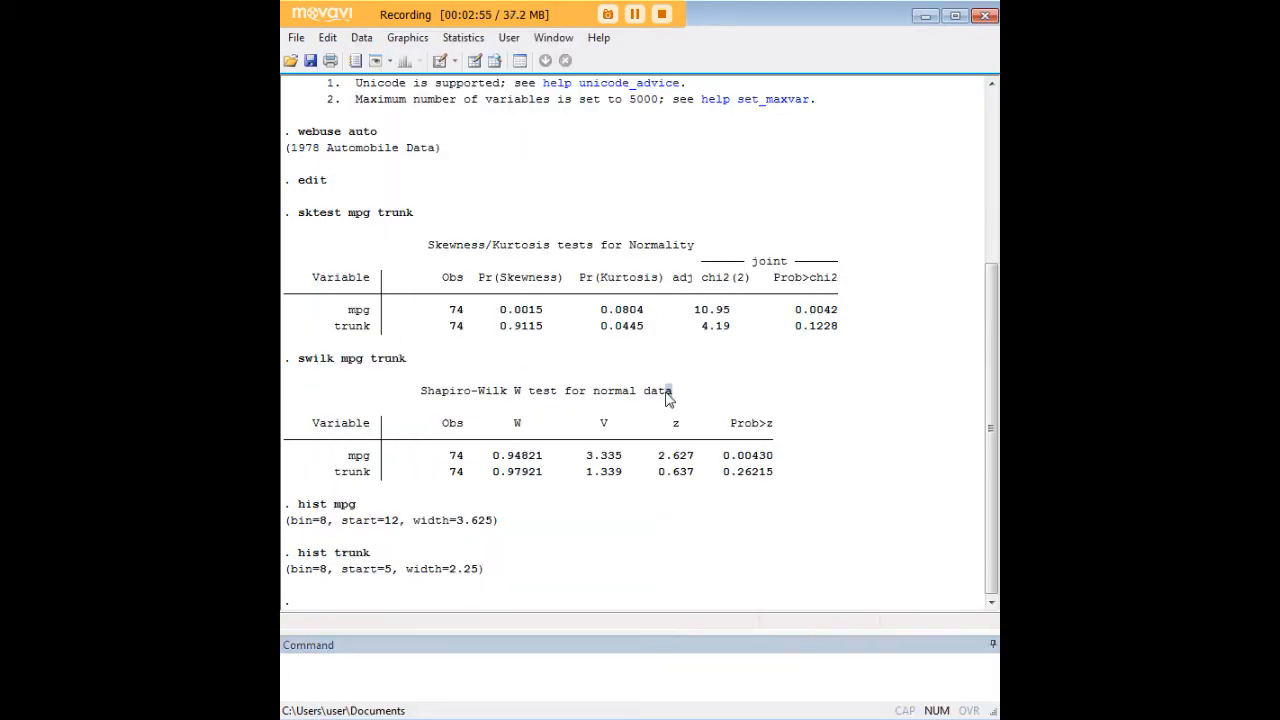
Step: Highlight the Shapiro-Wilk W test title in the Results window
{"action": "double_click", "coordinate": [547, 390]}
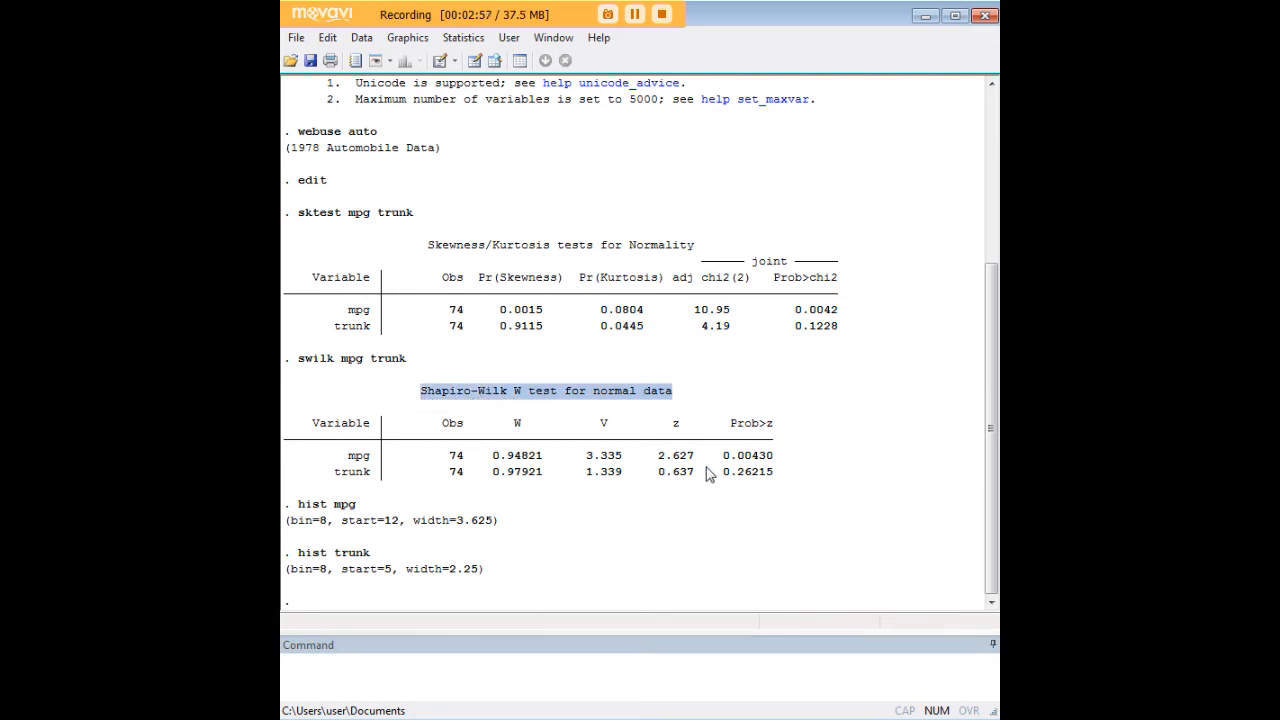
{"action": "mouse_move", "coordinate": [752, 484]}
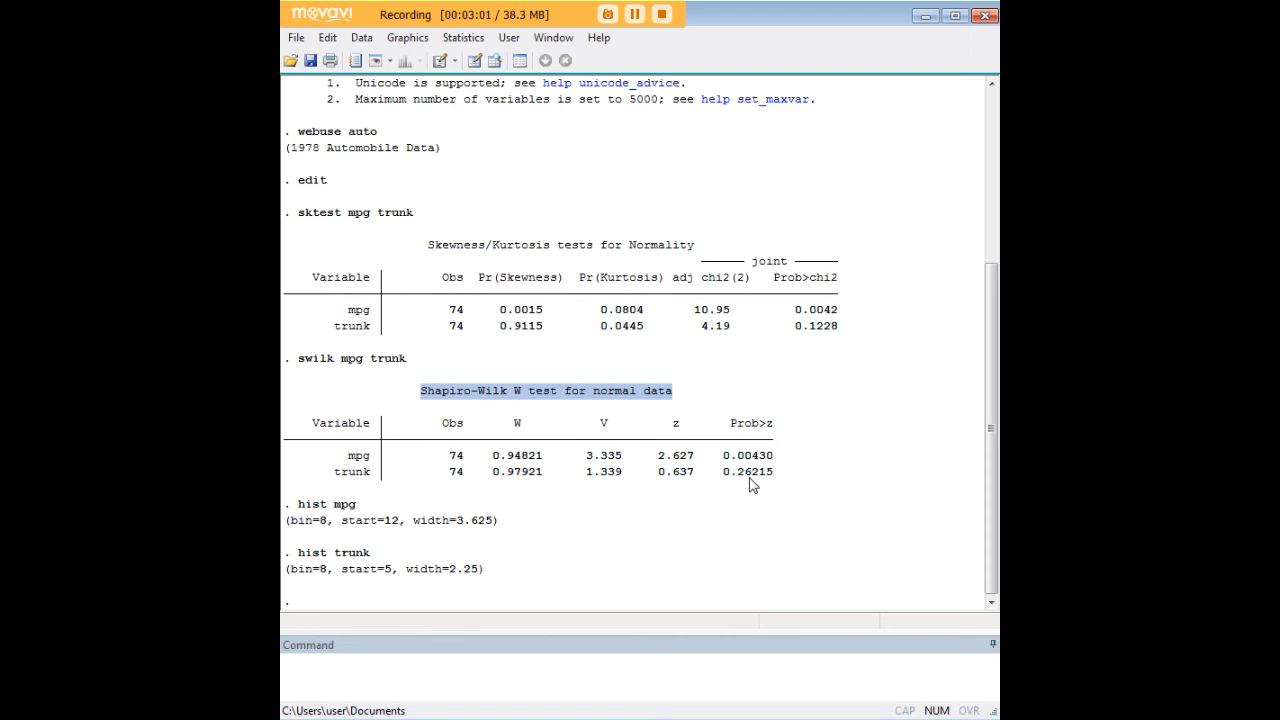
{"action": "mouse_move", "coordinate": [775, 475]}
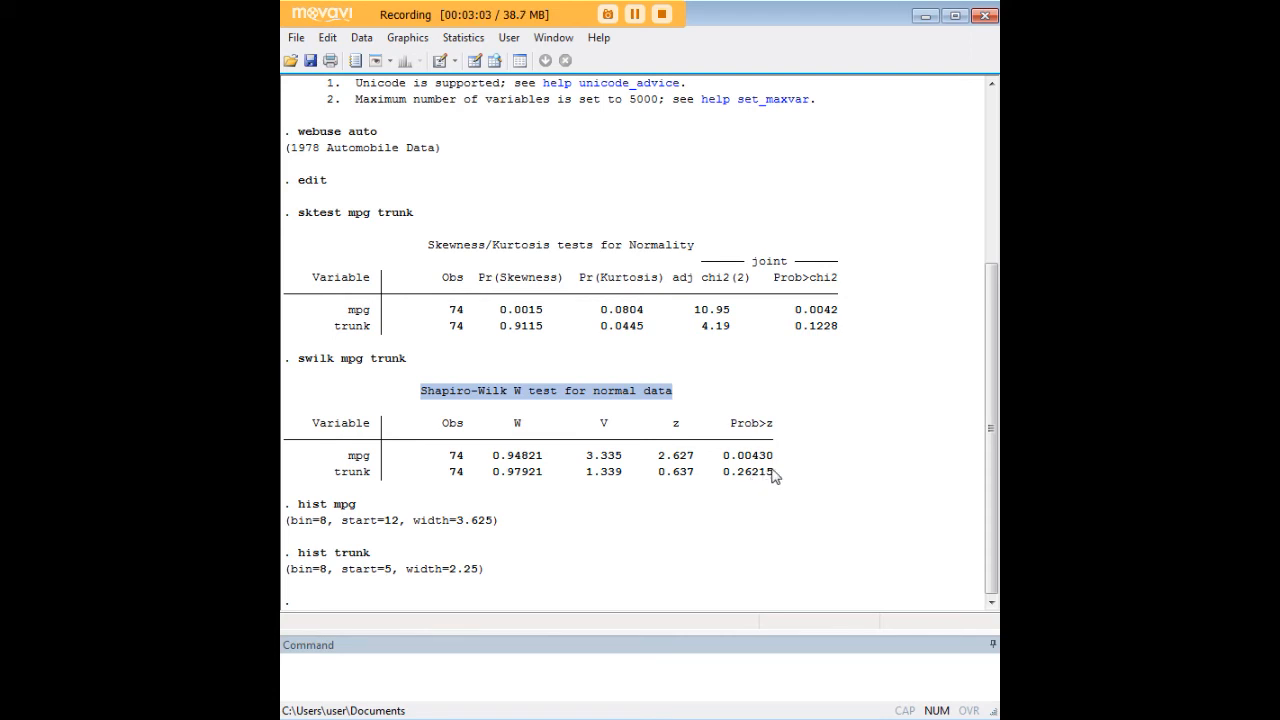
{"action": "mouse_move", "coordinate": [447, 260]}
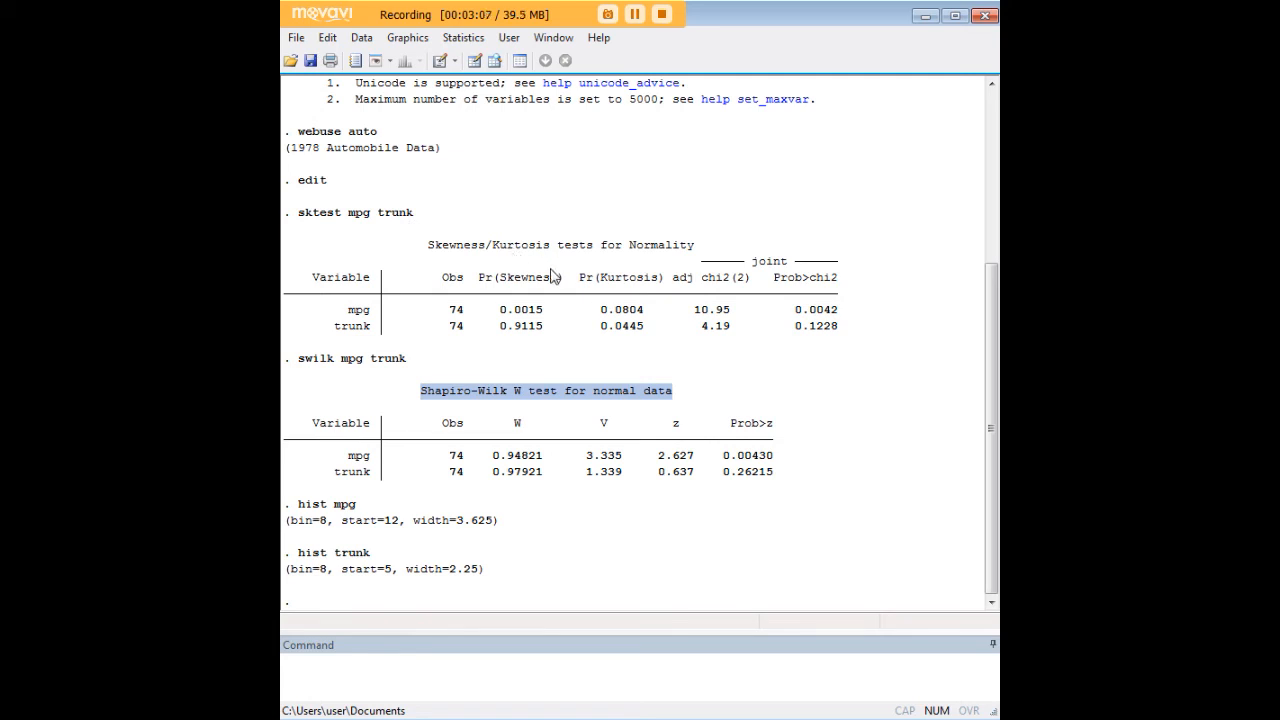
{"action": "mouse_move", "coordinate": [796, 322]}
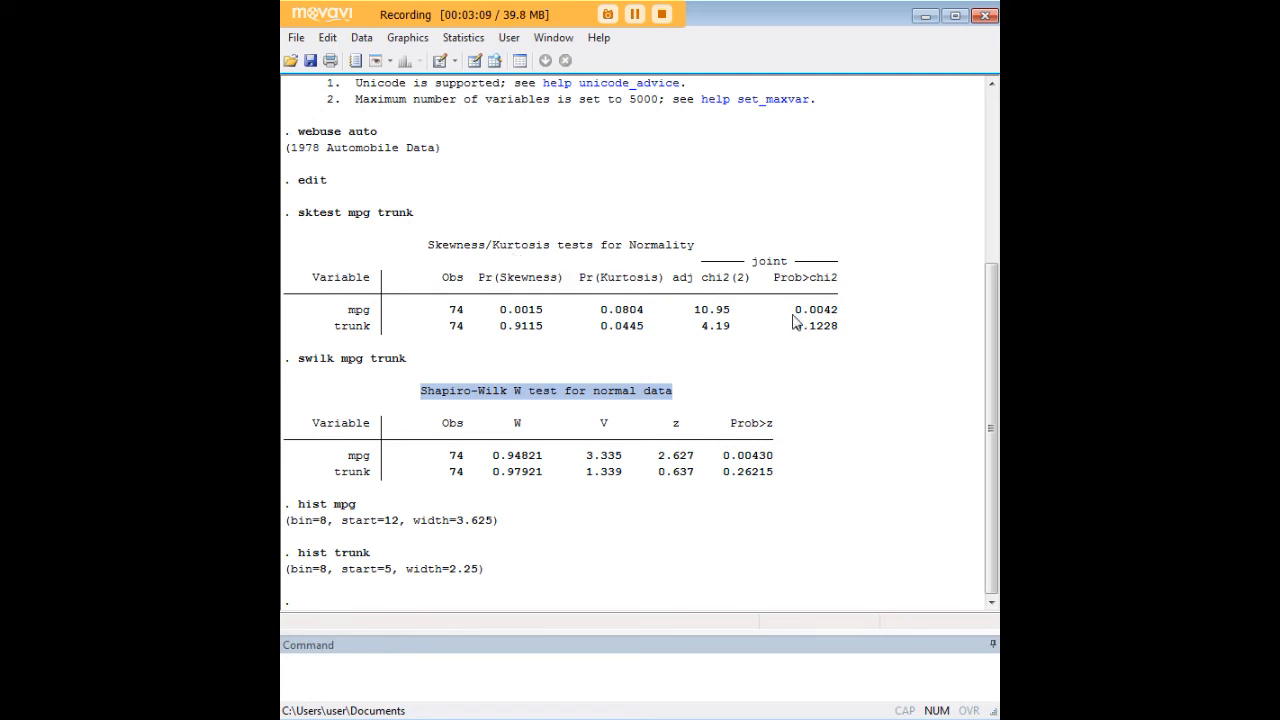